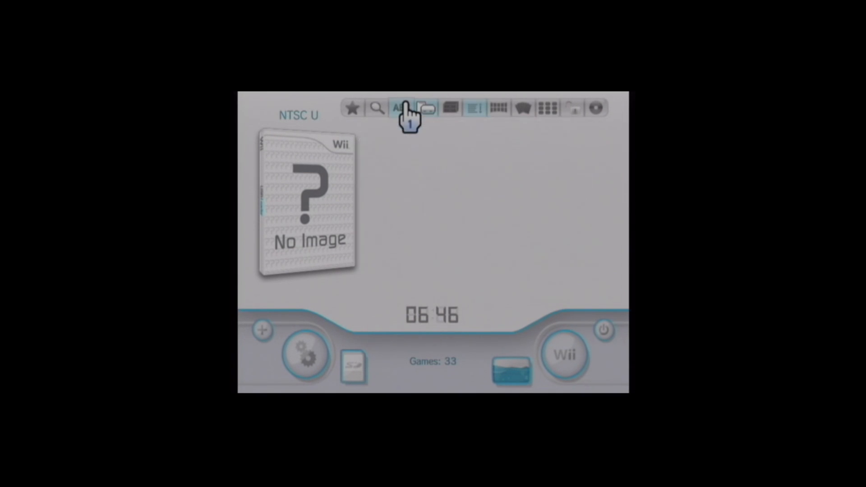
Set the title sources to show both Wii Games and GC Games.
click(426, 107)
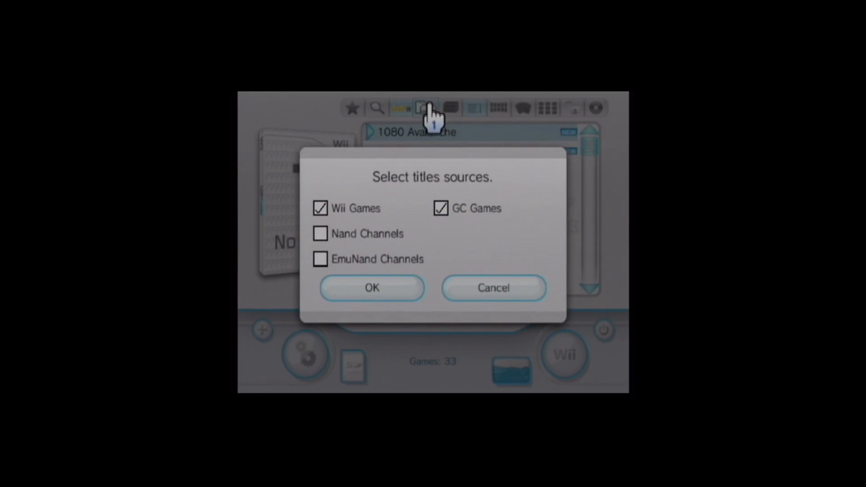
click(371, 288)
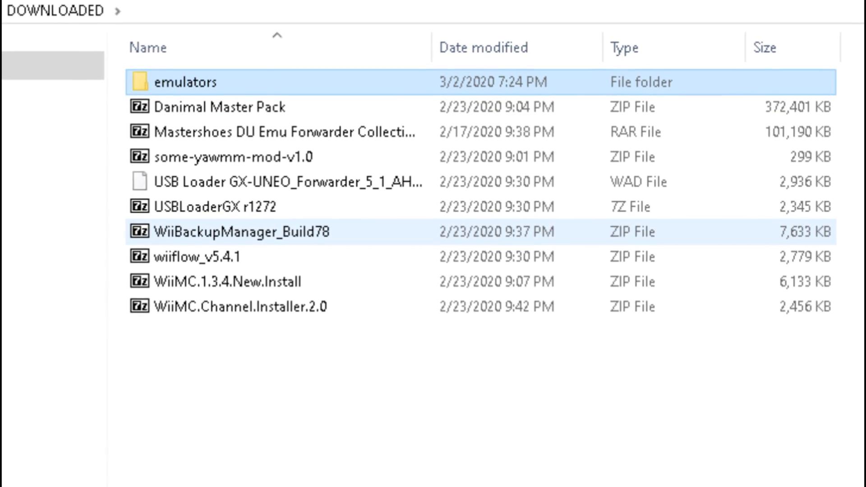
Start extracting the WiiBackupManager_Build78 archive from the emulators folder with 7-Zip.
click(726, 11)
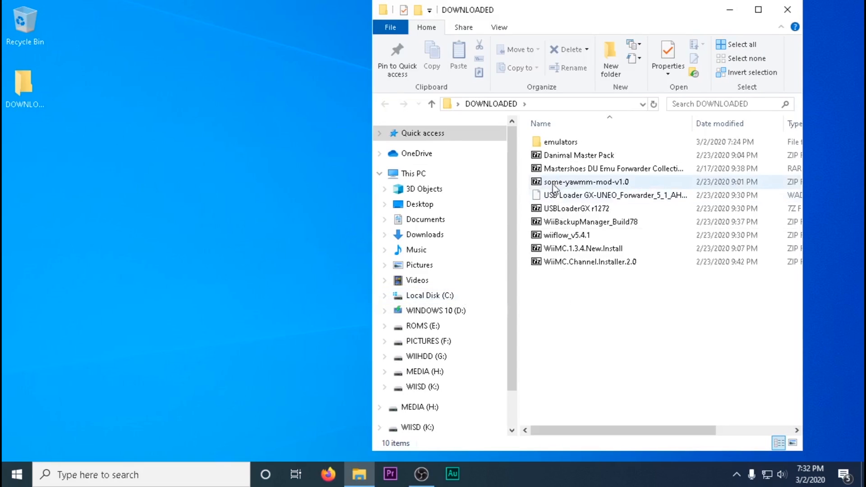
double_click(562, 142)
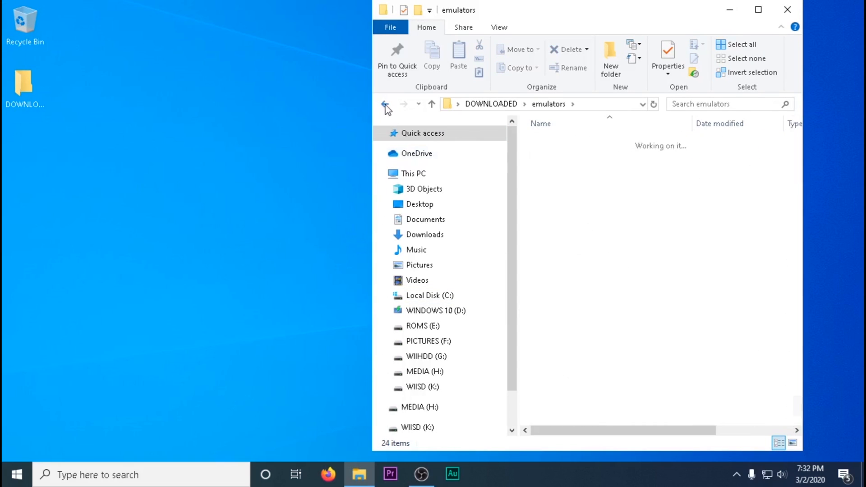
right_click(588, 222)
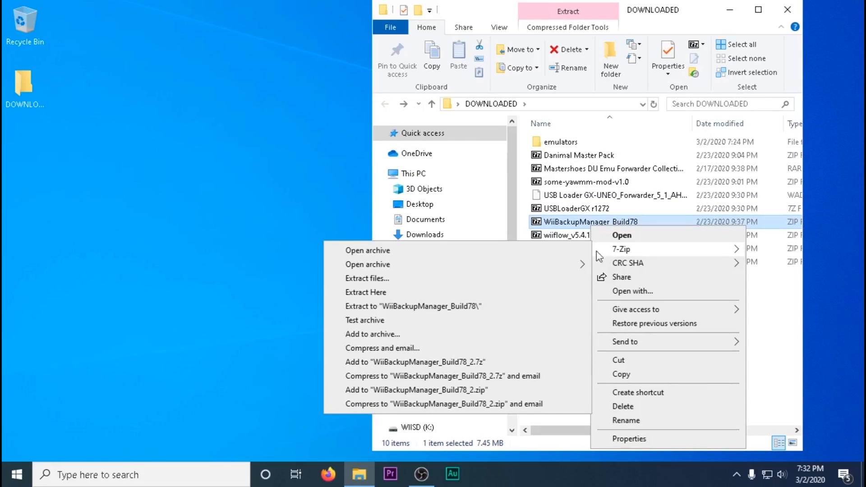
mouse_move(367, 279)
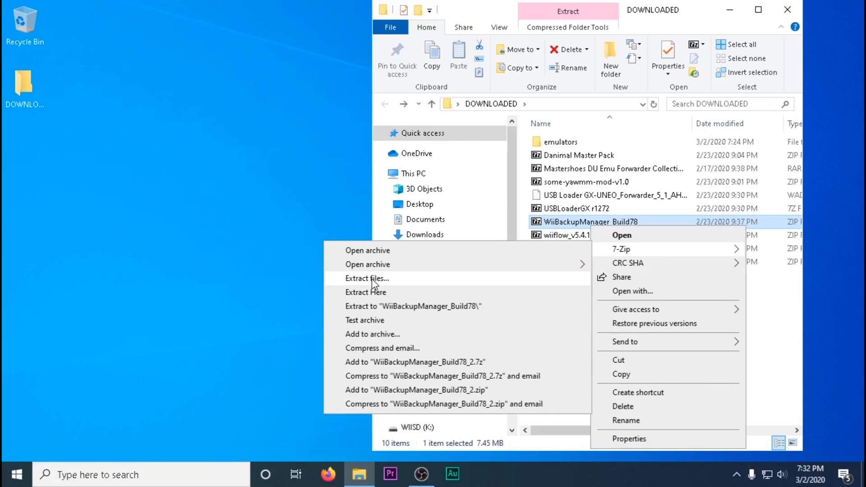
click(367, 278)
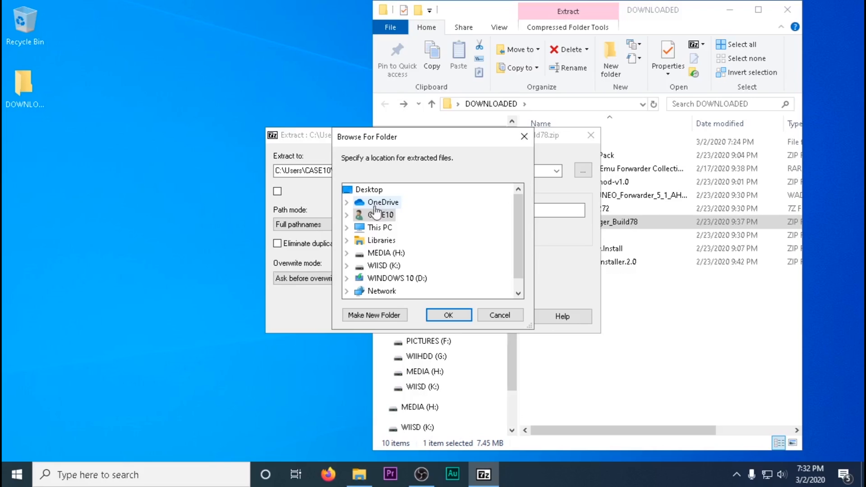
Extract it into a new desktop folder named Wiibackup and close the results window.
click(373, 314)
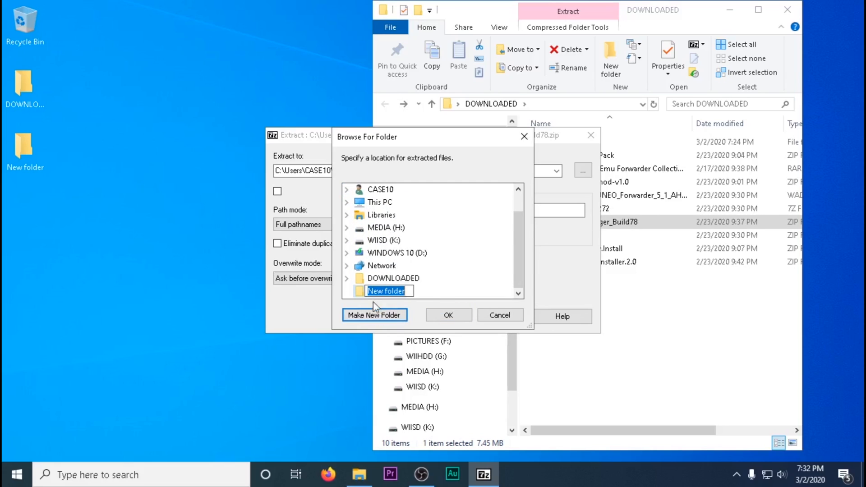
mouse_move(449, 303)
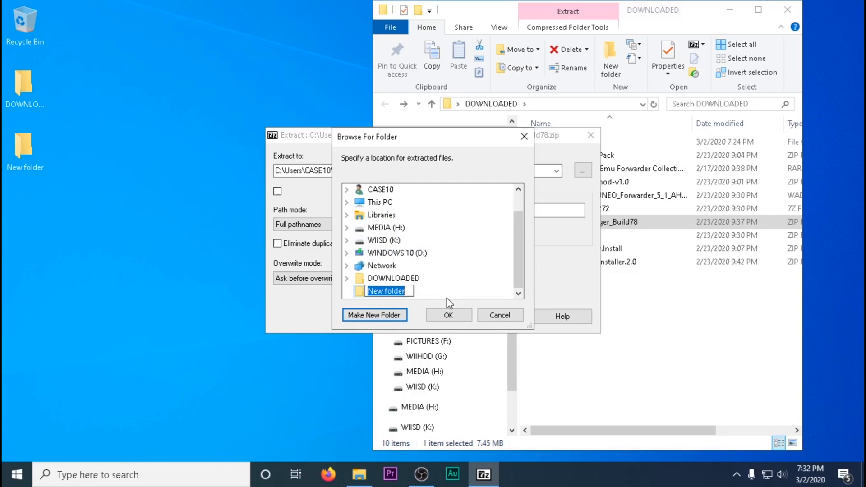
text(WII)
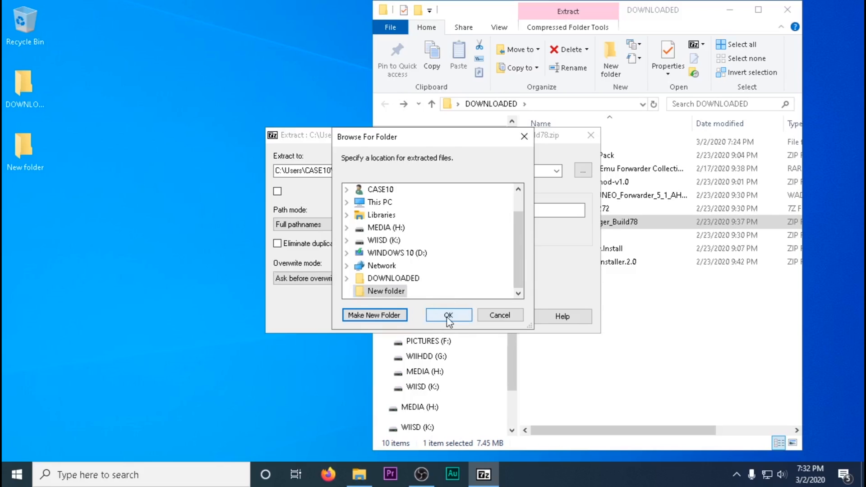
click(449, 315)
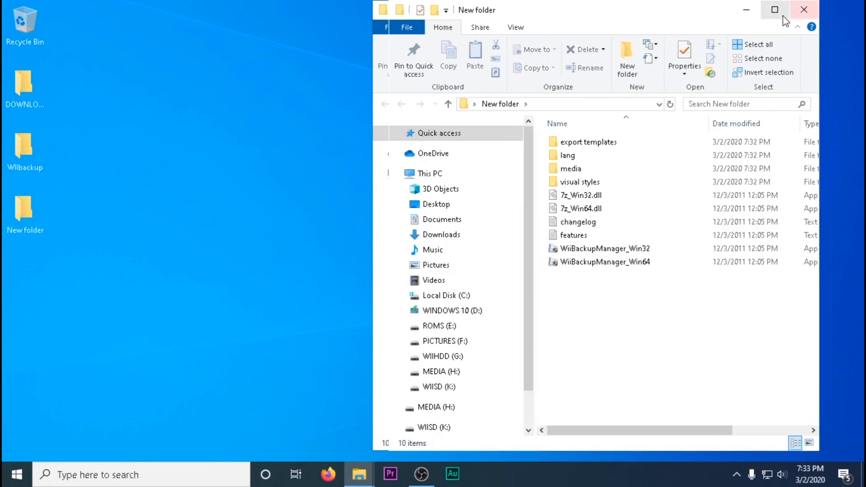
click(803, 9)
text(Wiibackup)
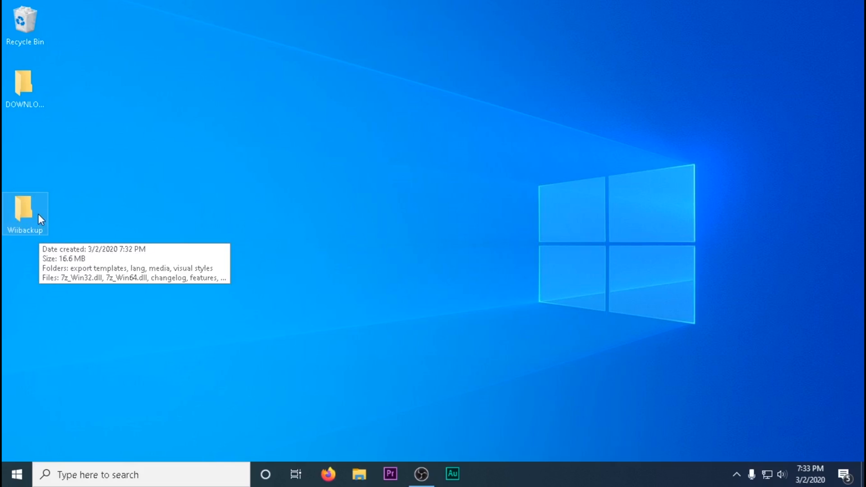
Launch Wii Backup Manager and format drive K: as FAT32.
double_click(25, 210)
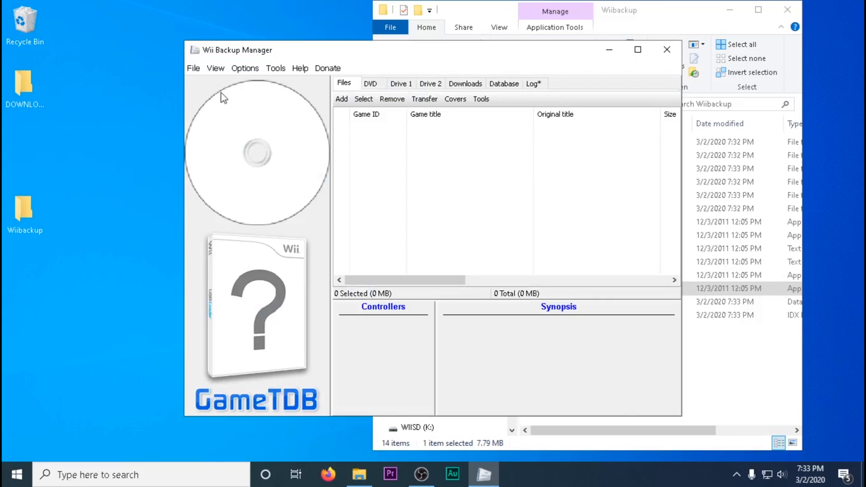
click(401, 82)
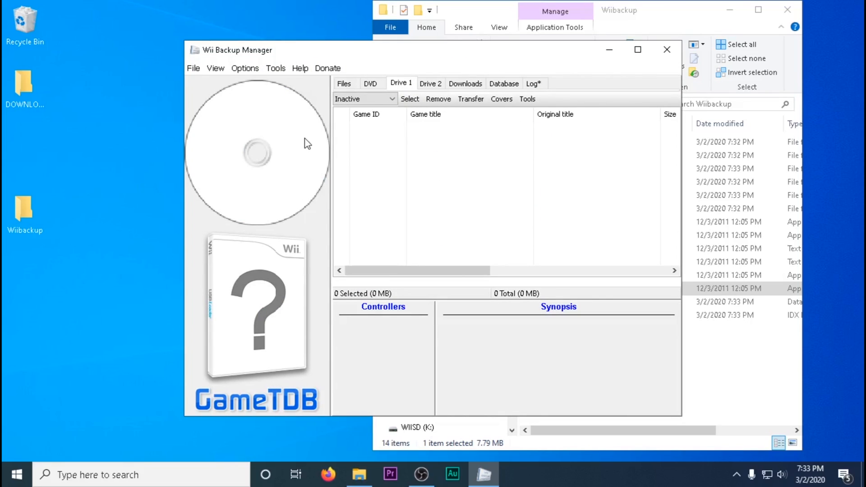
mouse_move(282, 73)
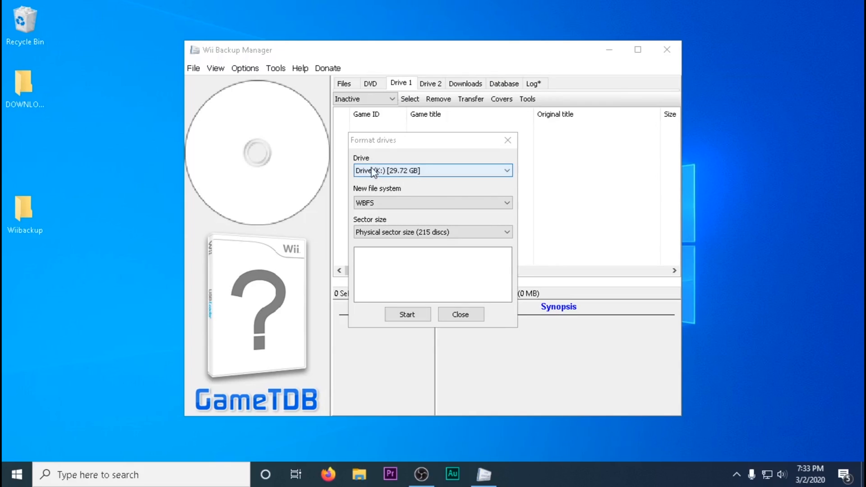
click(432, 203)
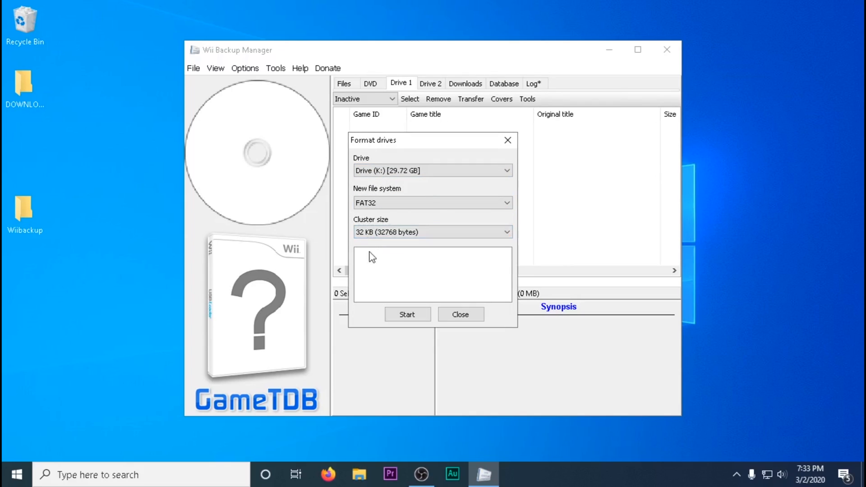
click(407, 313)
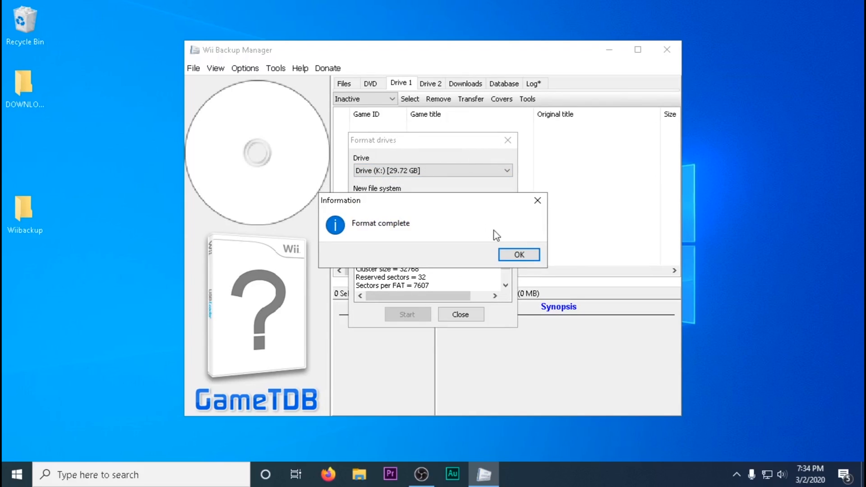
Format drive G: as FAT32 as well and close the format window.
click(518, 254)
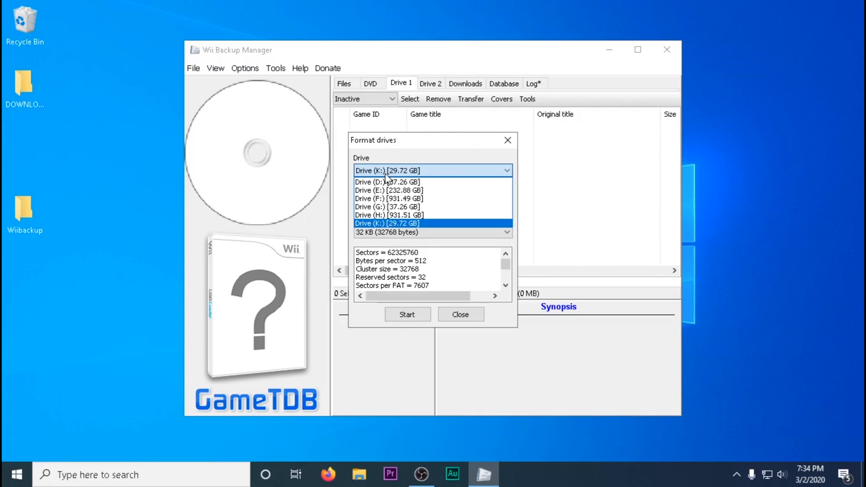
click(358, 474)
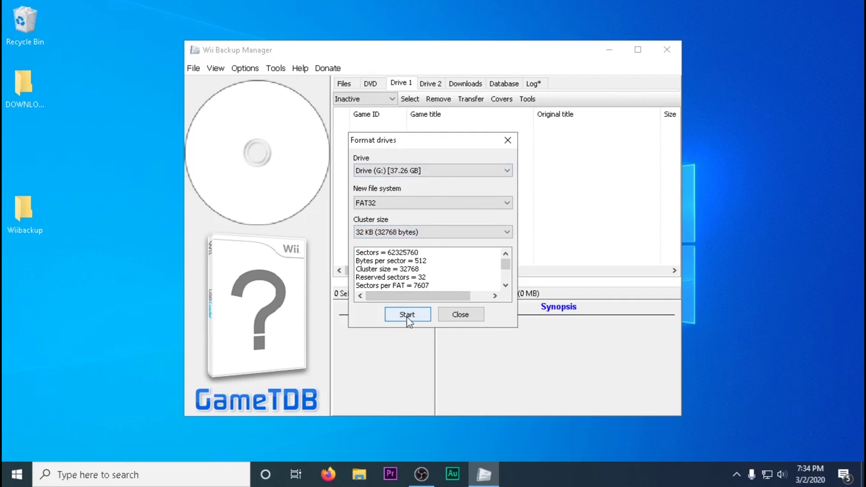
click(406, 314)
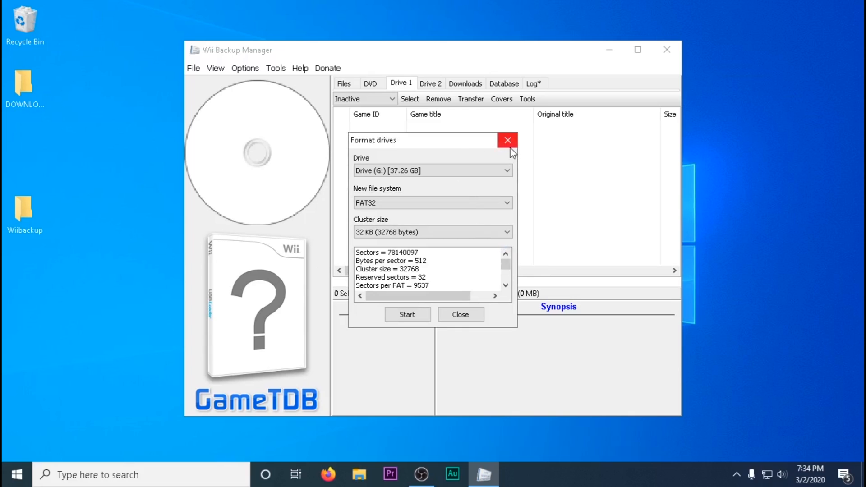
mouse_move(461, 313)
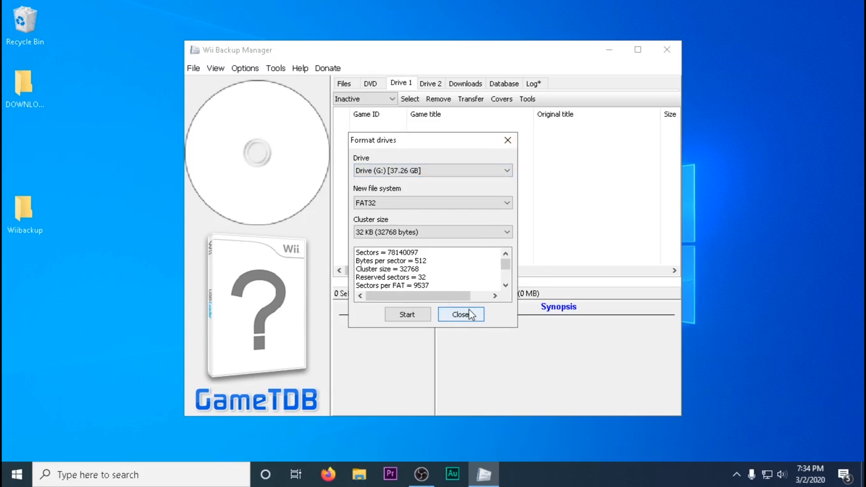
click(460, 314)
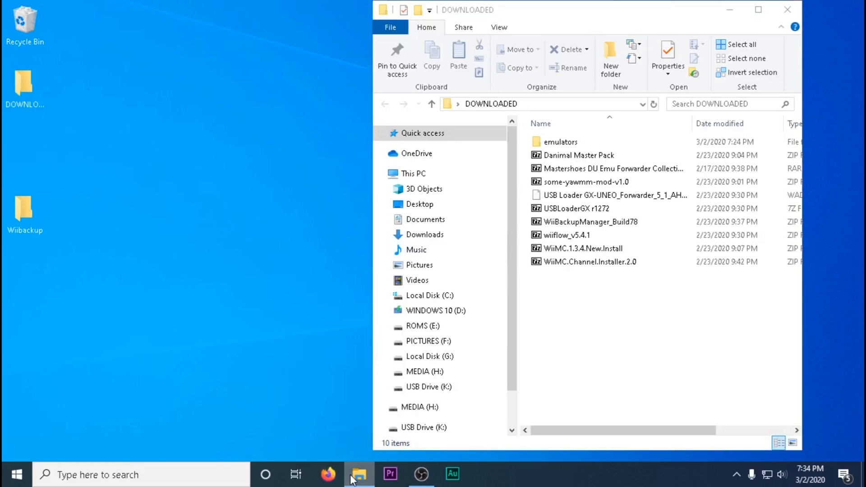
Rename drive G: to WIIHDD and drive K: to WIISD in a second Explorer window.
click(440, 133)
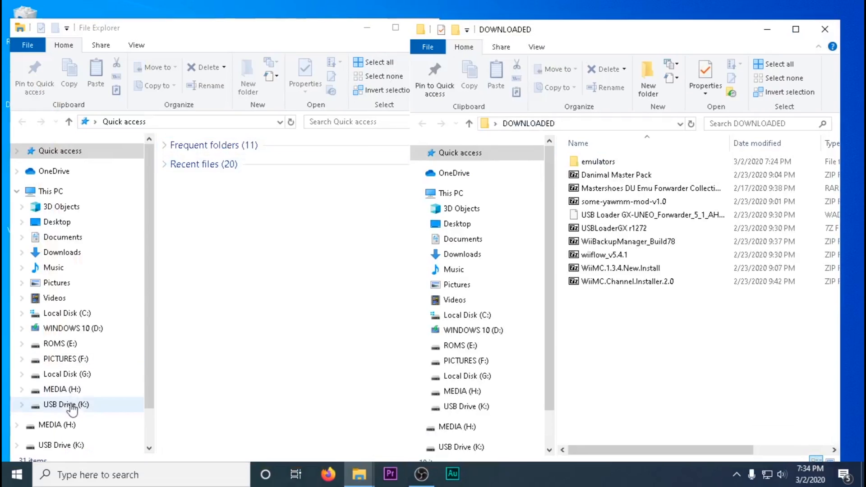
right_click(66, 404)
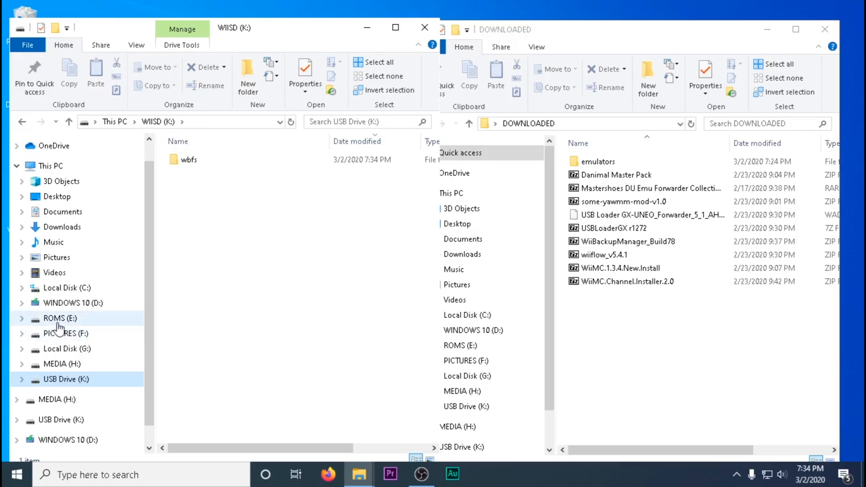
click(67, 348)
text(W)
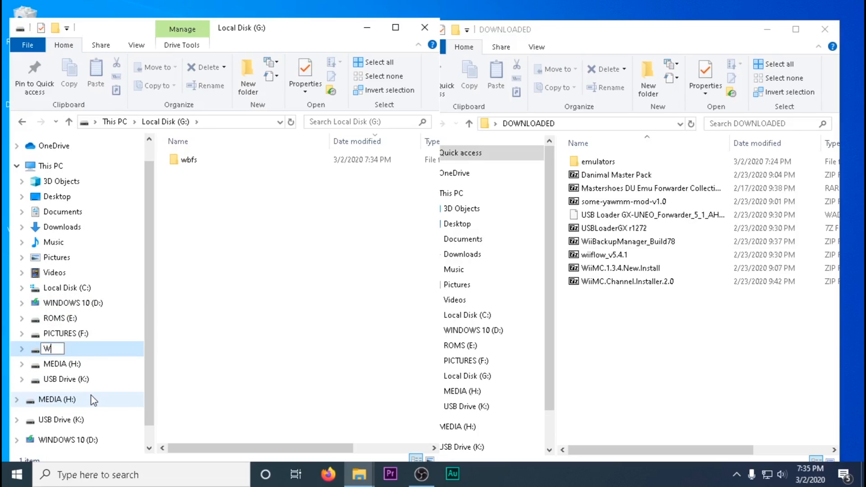
text(IIHDD)
text(WIISD)
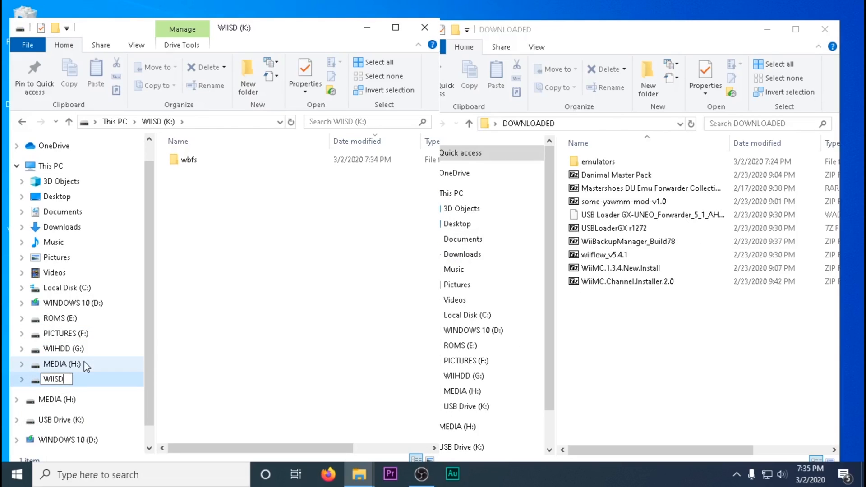
key(Return)
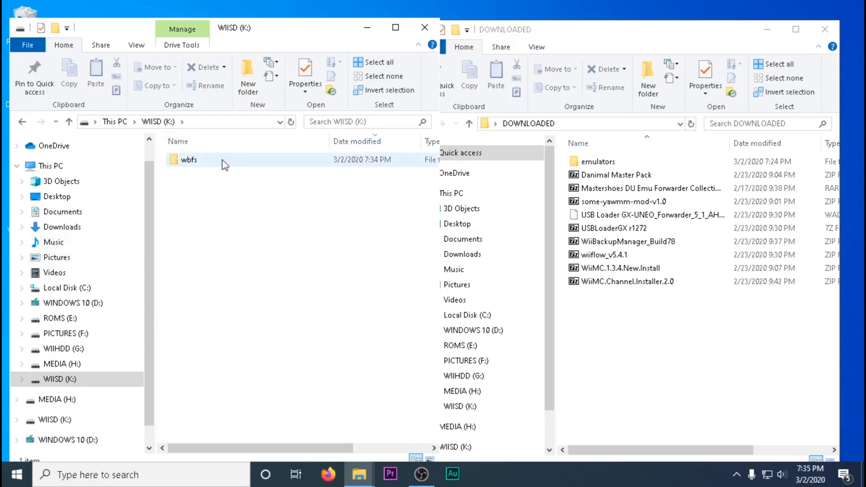
click(190, 160)
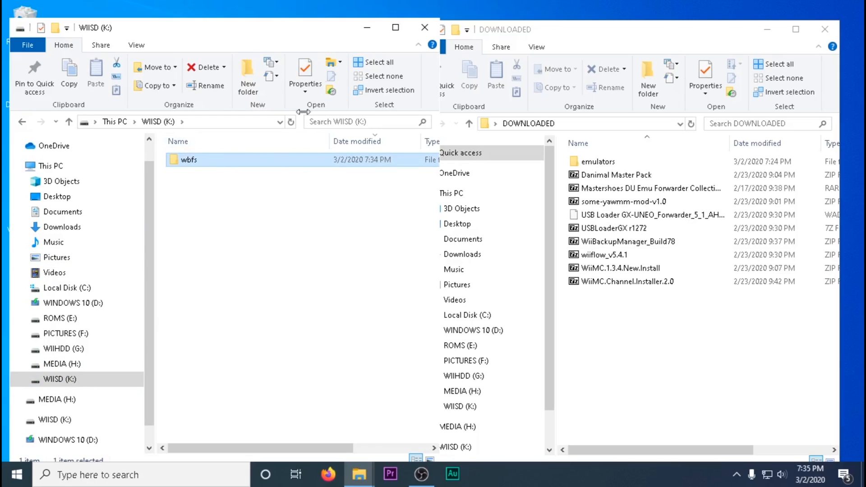
Copy the Danimal Master Pack's SD CARD contents from 7-Zip onto WIISD (K:).
double_click(614, 174)
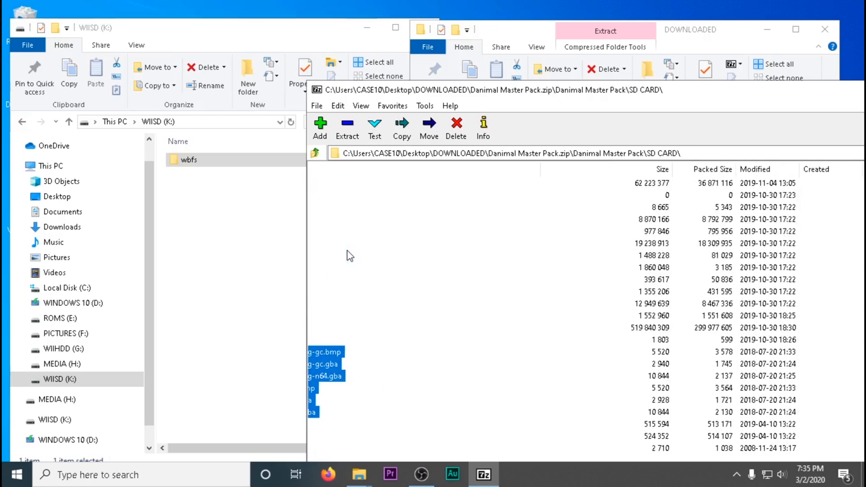
right_click(327, 255)
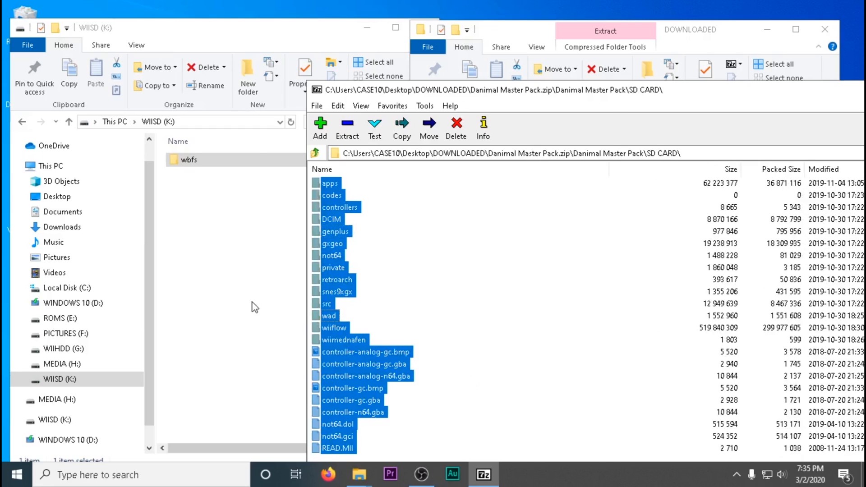
click(347, 127)
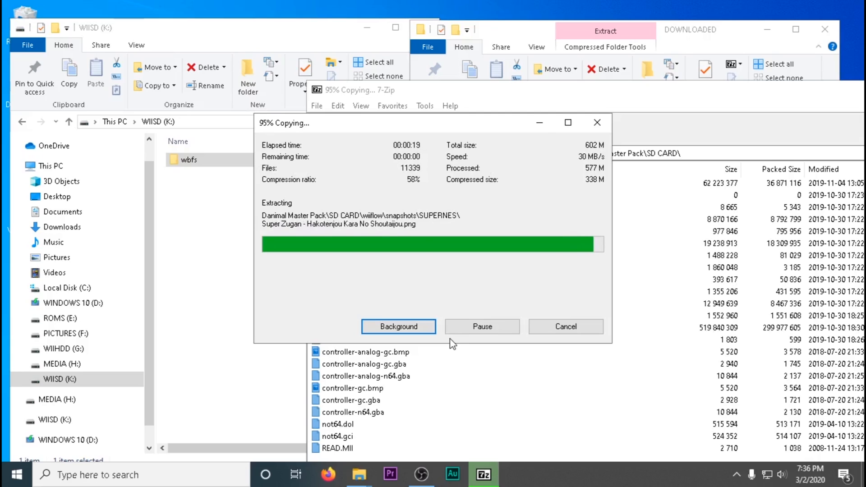
click(398, 326)
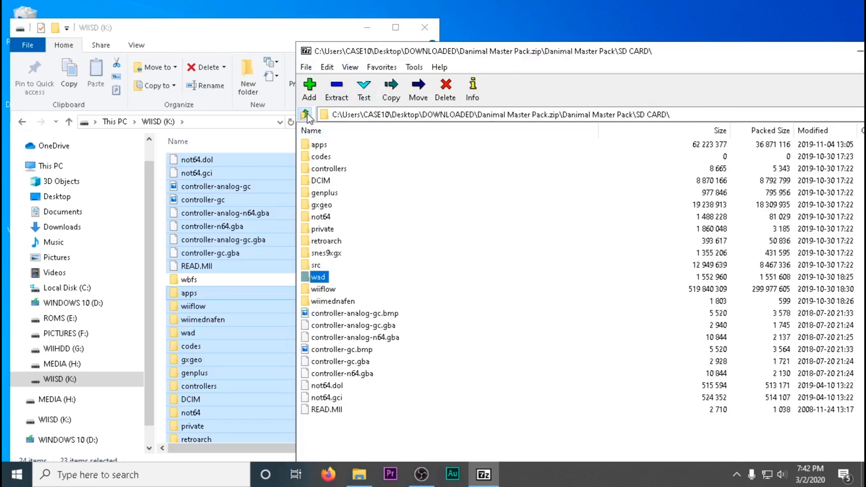
Copy the USB OR HARDDRIVE folder contents onto WIIHDD (G:) and close the archive.
click(62, 348)
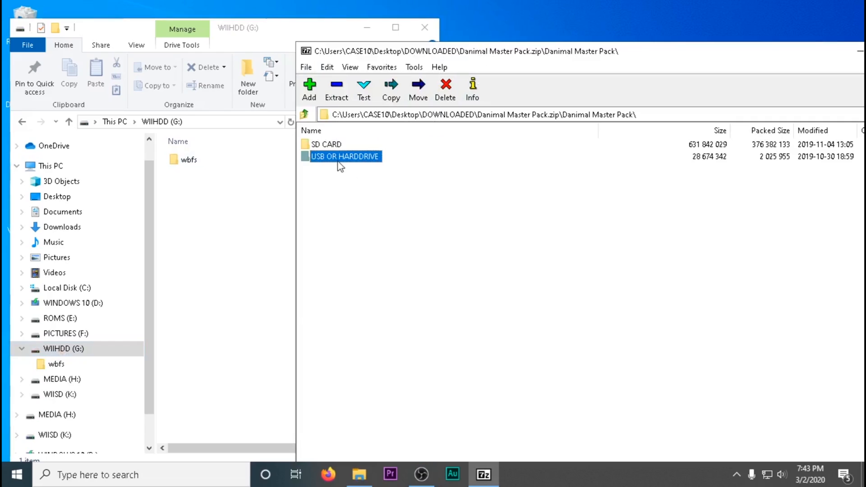
double_click(344, 156)
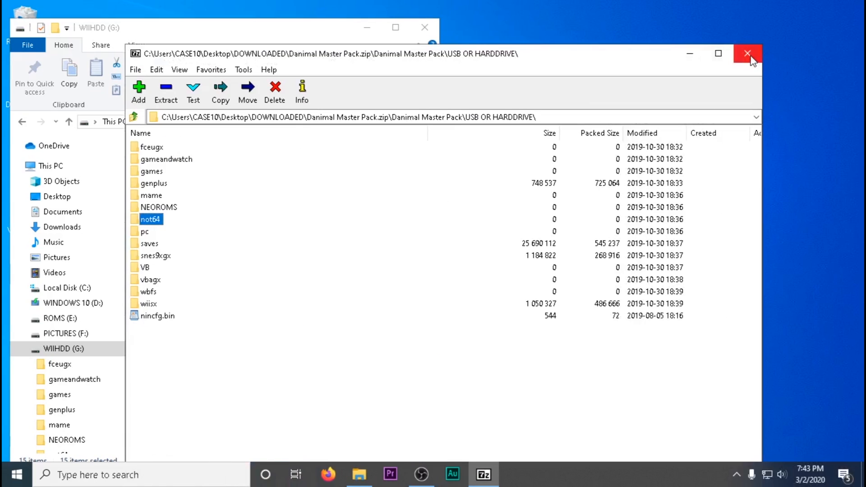
click(747, 53)
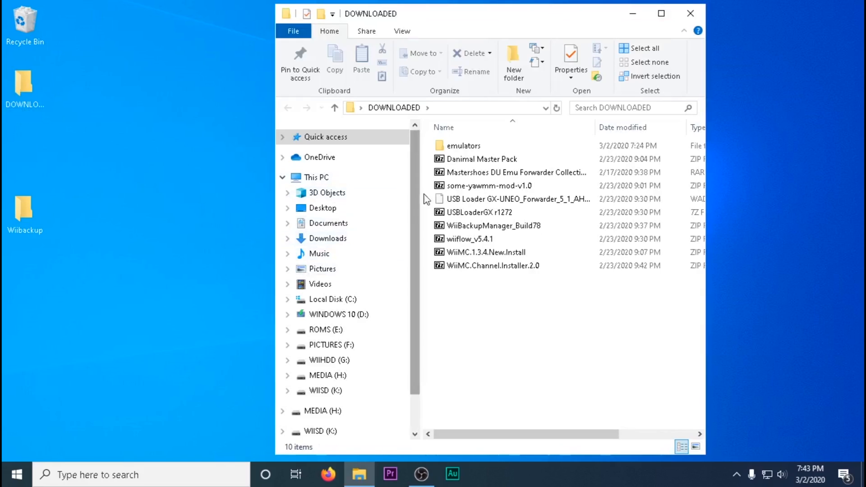
Create a WADS folder on WIIHDD and open it.
double_click(515, 171)
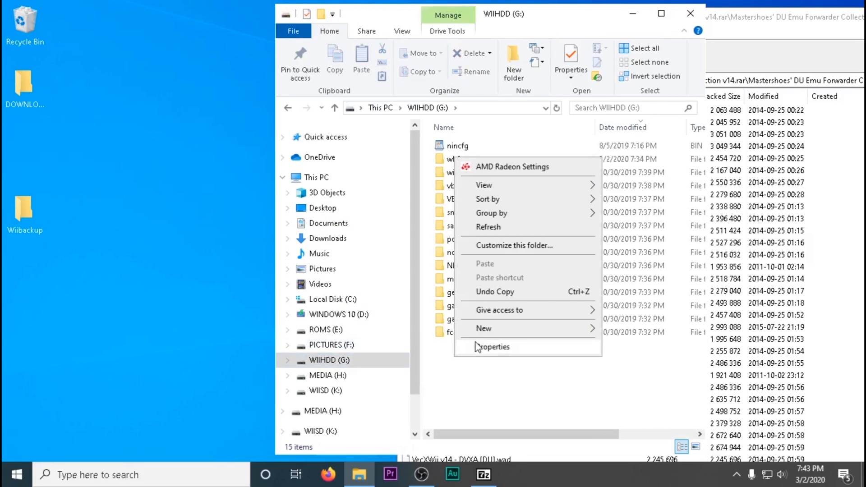
click(483, 328)
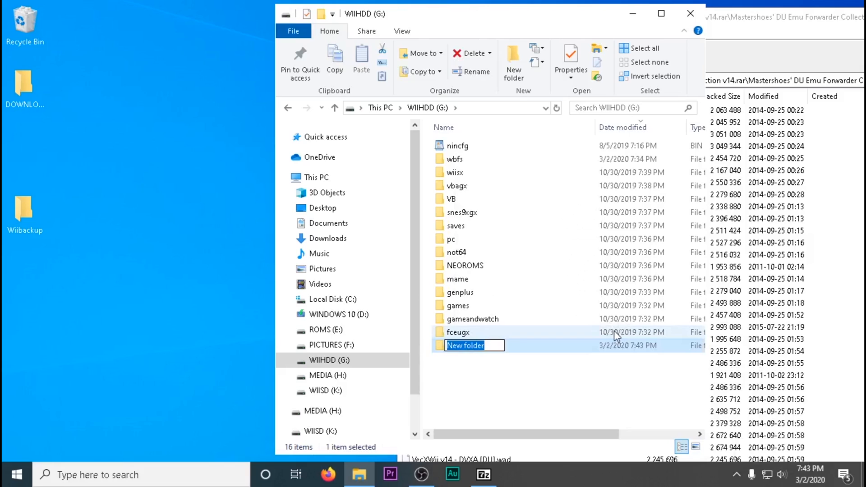
text(WADS)
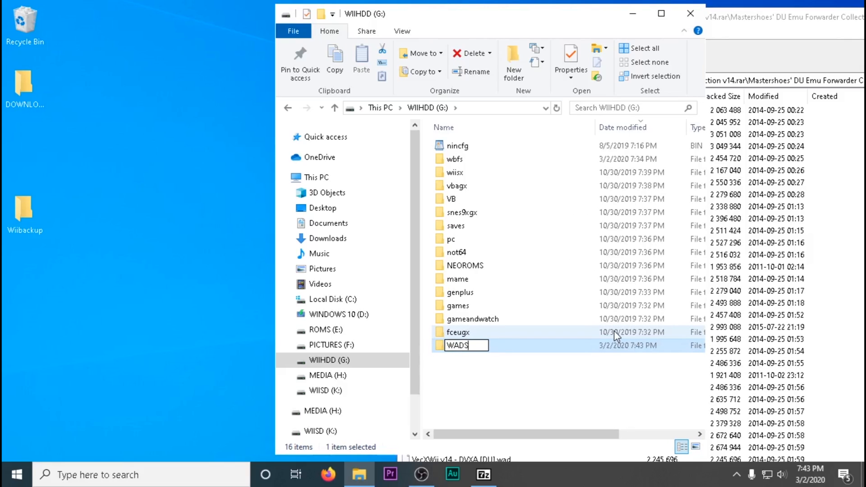
double_click(456, 345)
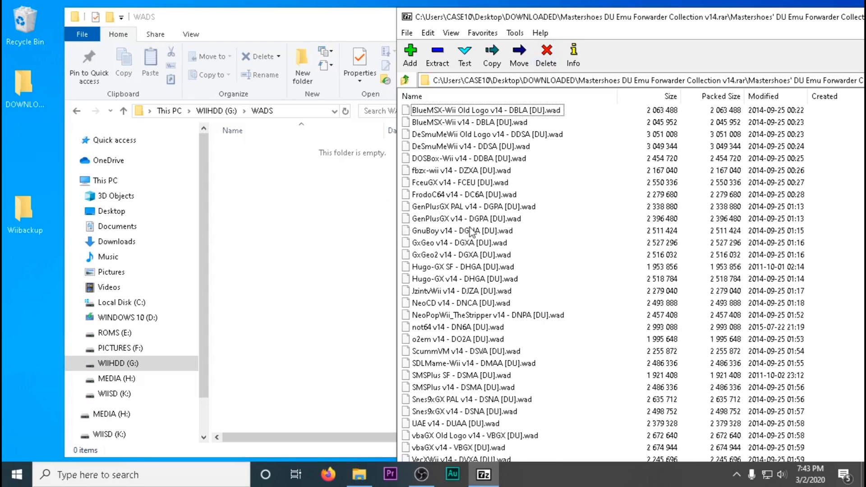
Create an EMUFORWADERS folder inside WADS.
click(301, 65)
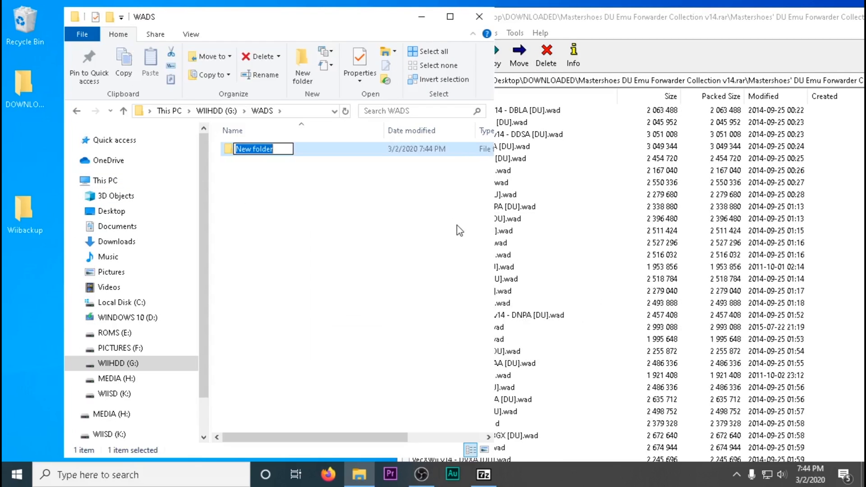
text(EMU)
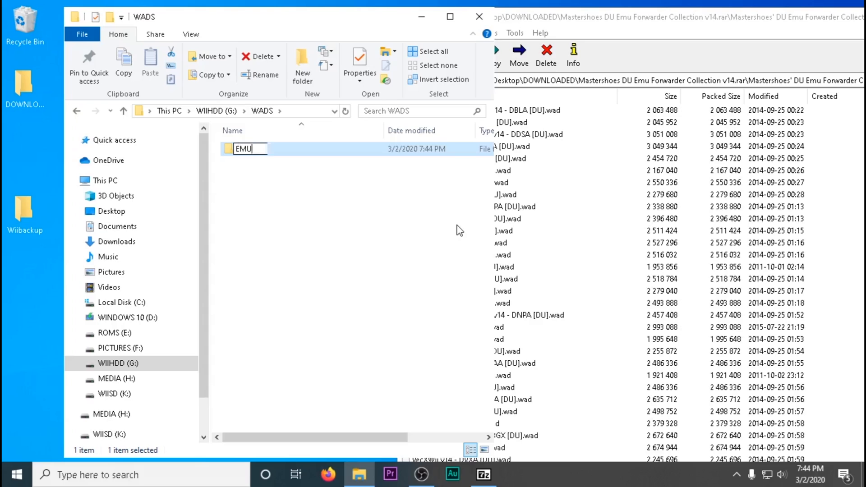
text(FORWADERS)
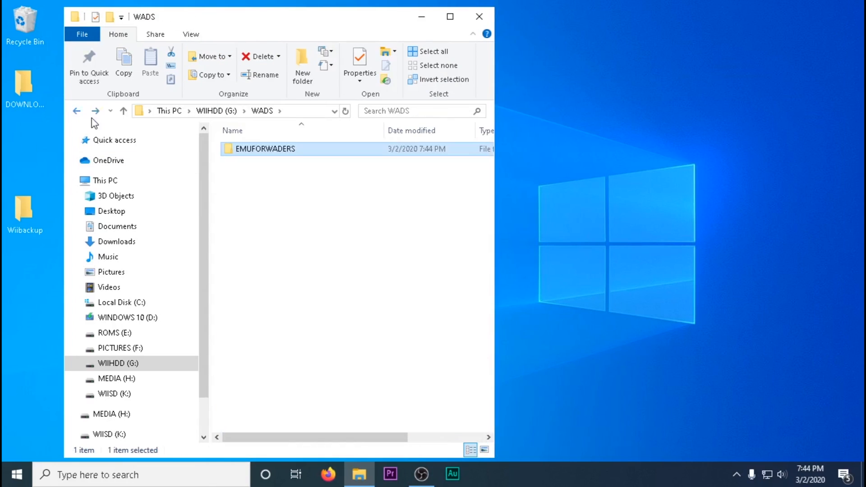
click(478, 16)
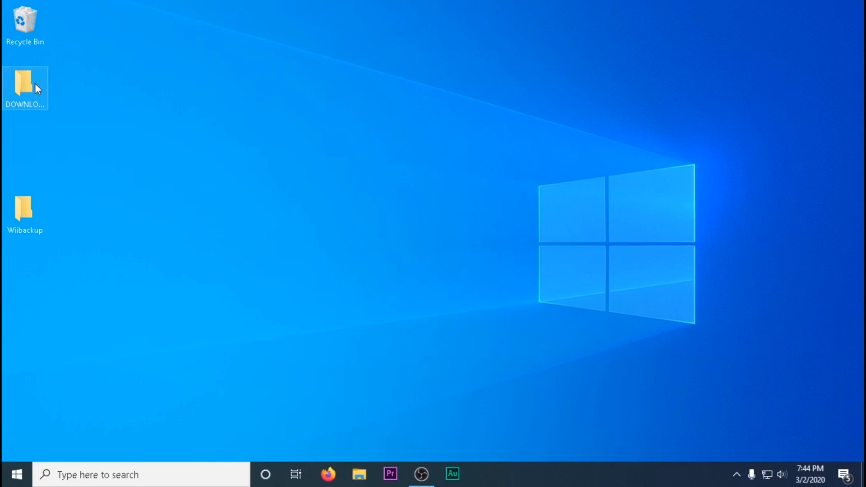
Copy the USB Loader GX UNEO forwarder WAD from DOWNLOADED into the WADS folder.
double_click(25, 88)
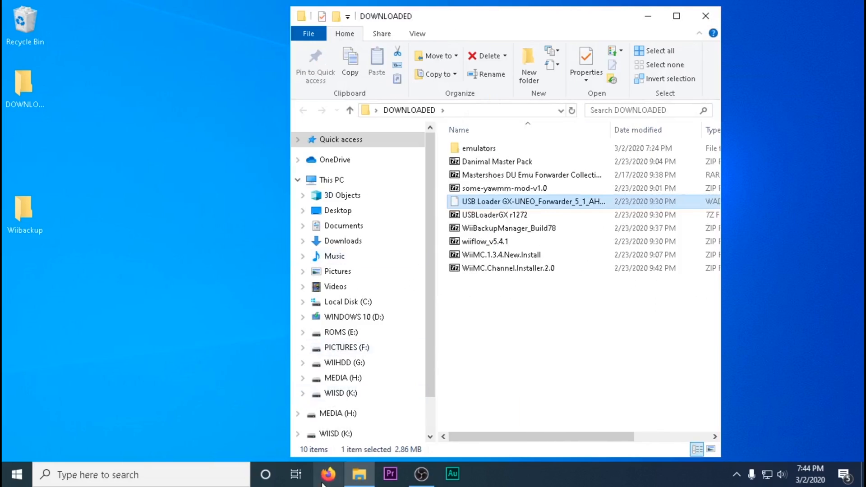
click(341, 139)
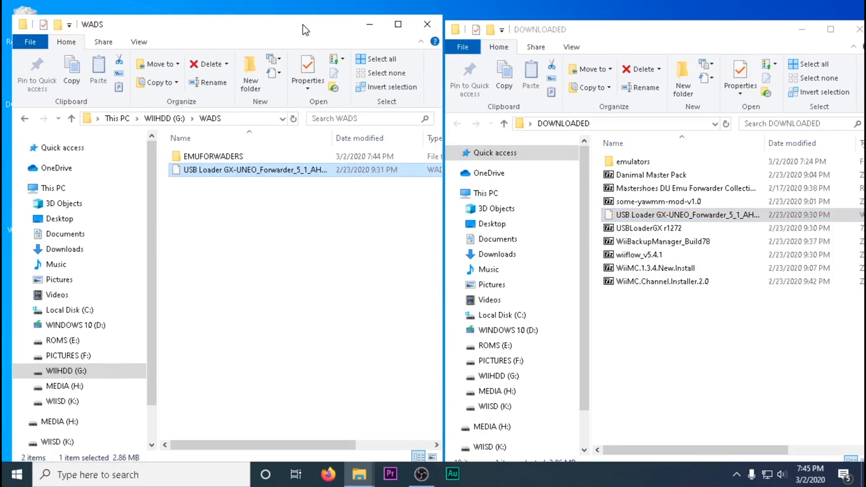
Copy the some-yawmm-mod-v1.0 archive contents onto WIISD (K:).
click(62, 400)
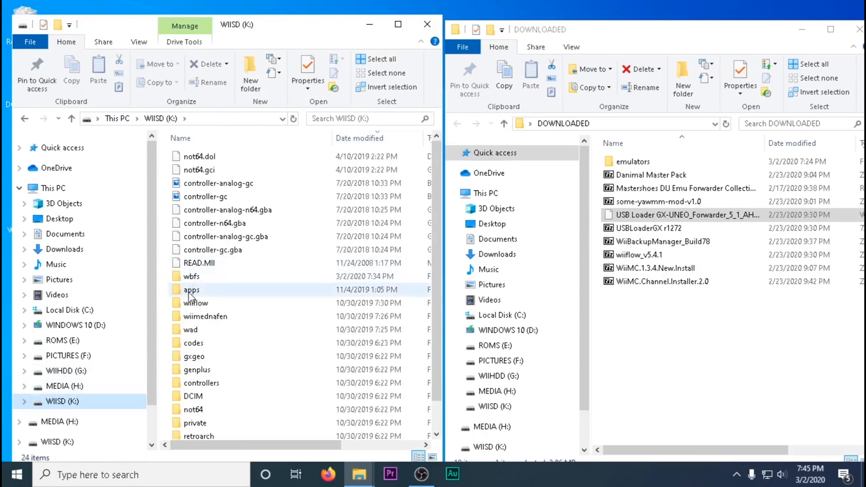
click(664, 201)
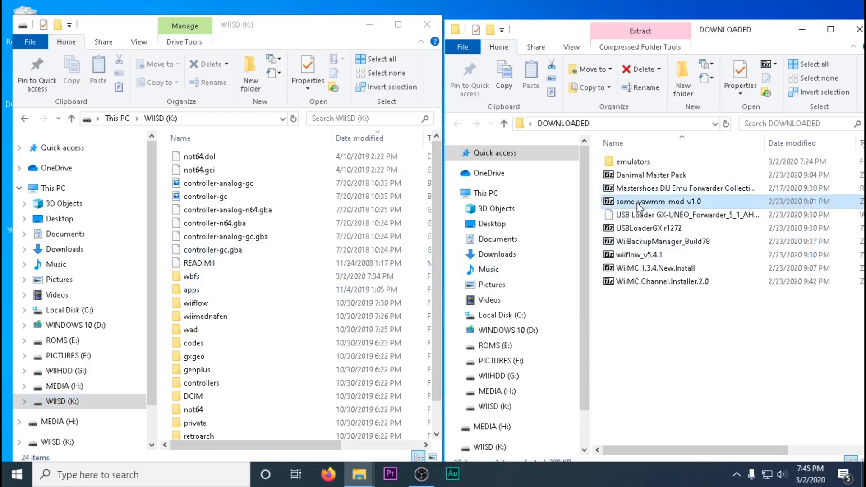
double_click(666, 201)
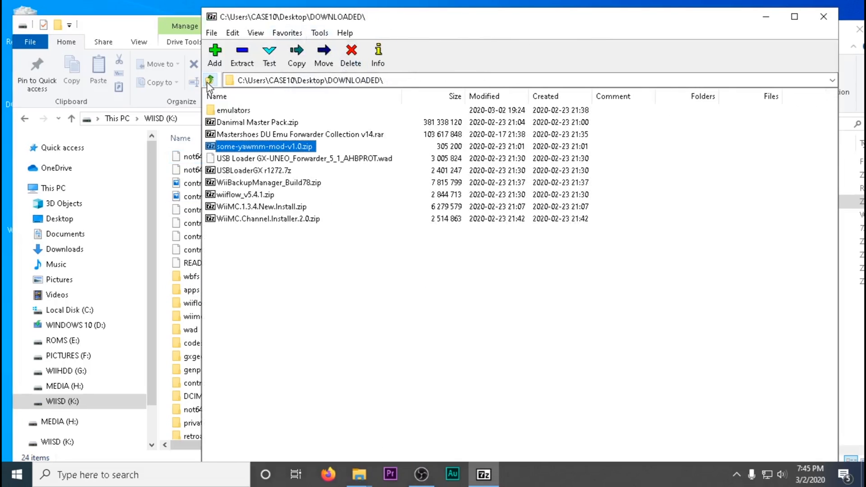
drag(497, 17, 668, 31)
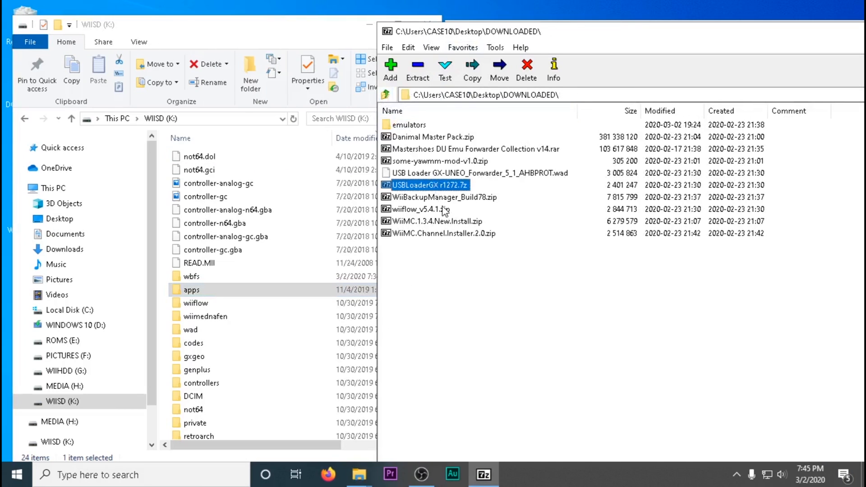
Copy the wiiflow_v5.4.1 archive contents onto WIISD, replacing existing files.
double_click(424, 208)
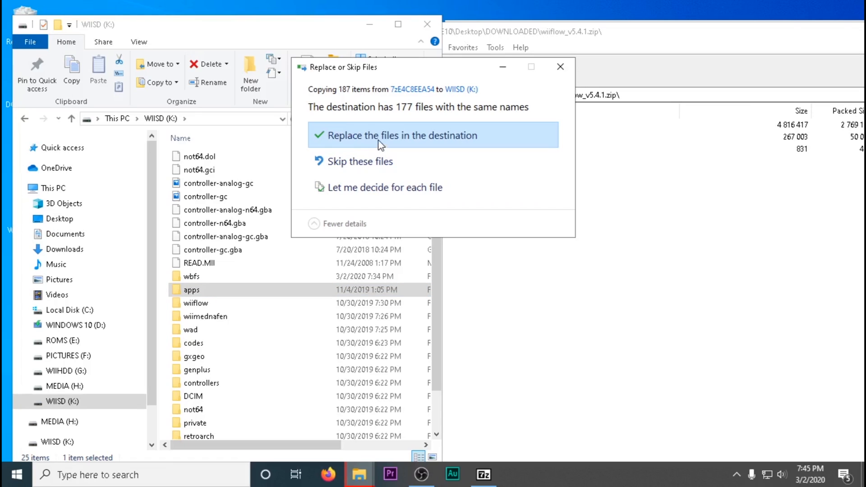
click(403, 135)
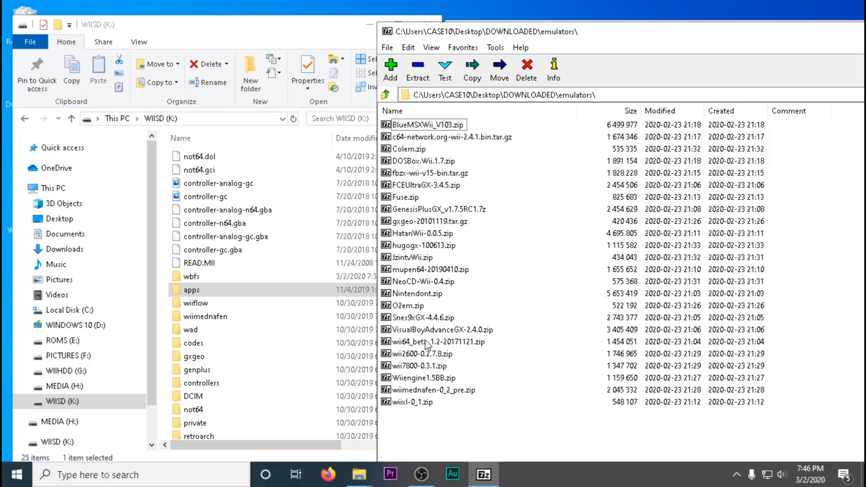
mouse_move(486, 273)
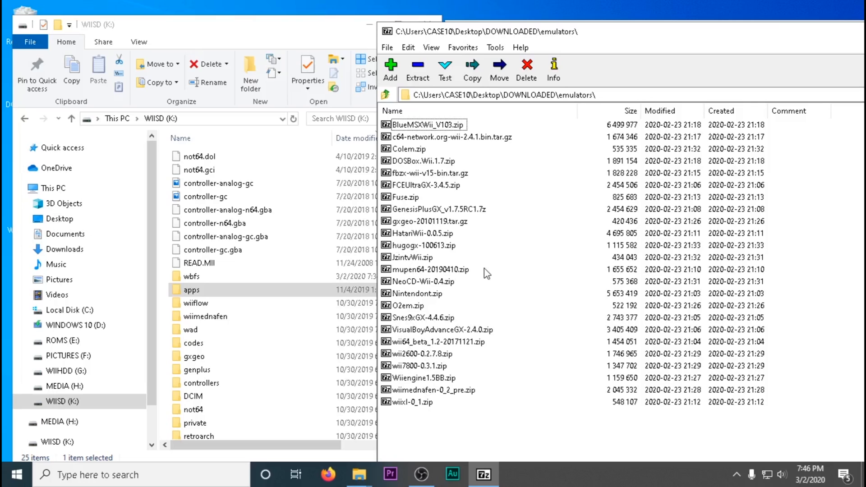
Copy the FCEUltraGX-3.4.5 emulator files from the emulators folder onto WIISD.
double_click(190, 290)
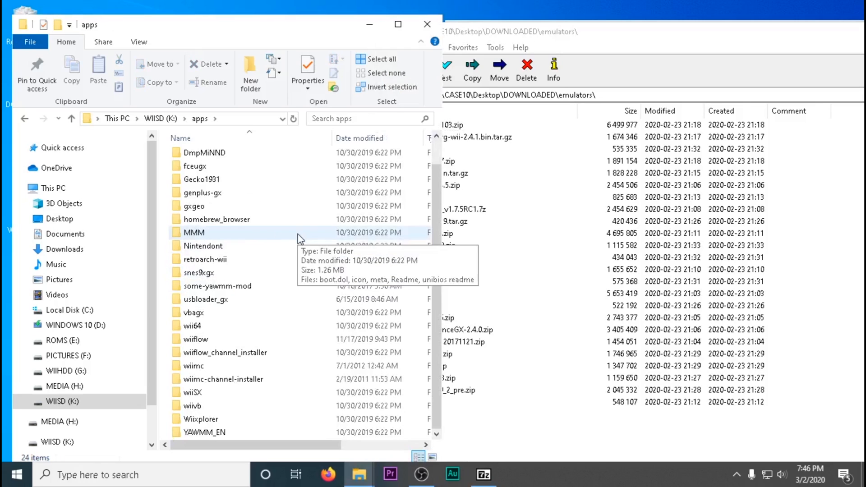
scroll(up, 3)
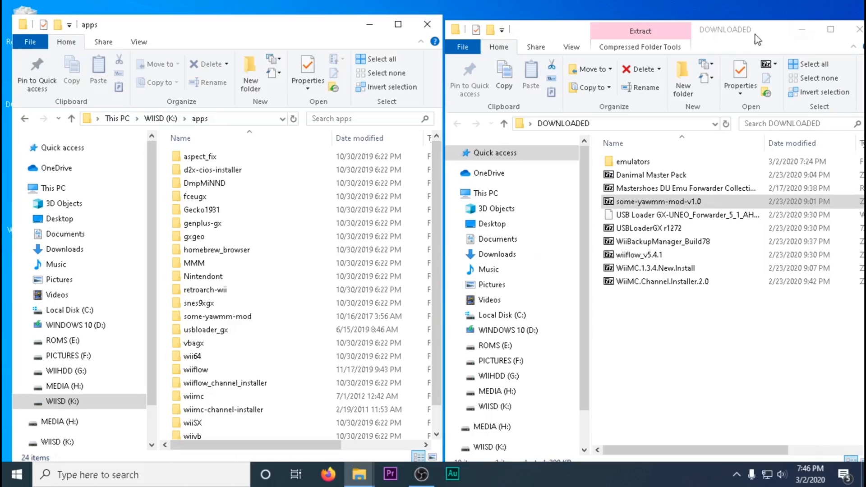
double_click(633, 162)
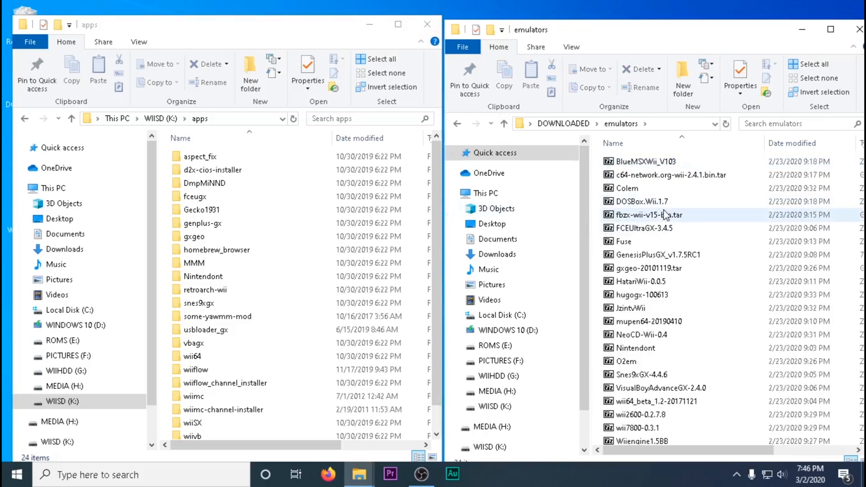
double_click(635, 228)
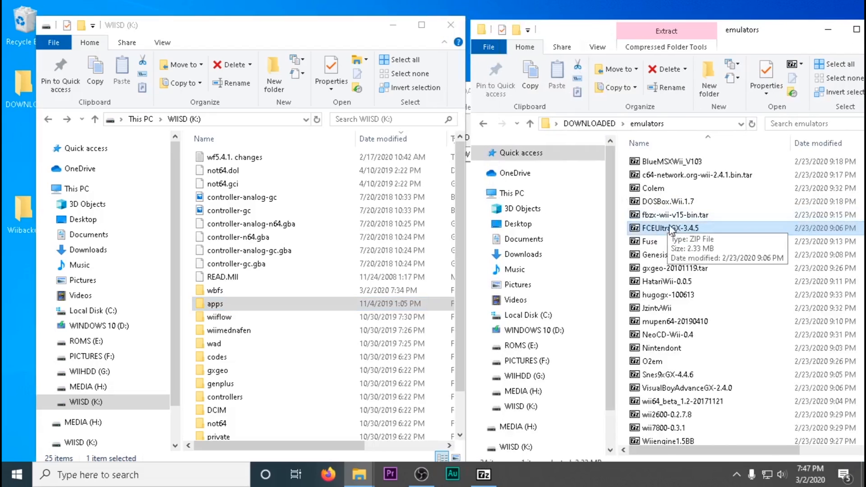
double_click(669, 227)
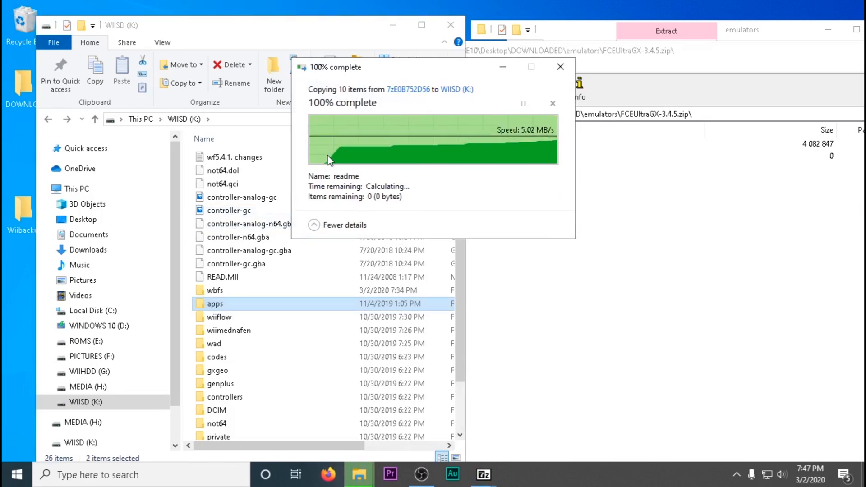
click(449, 26)
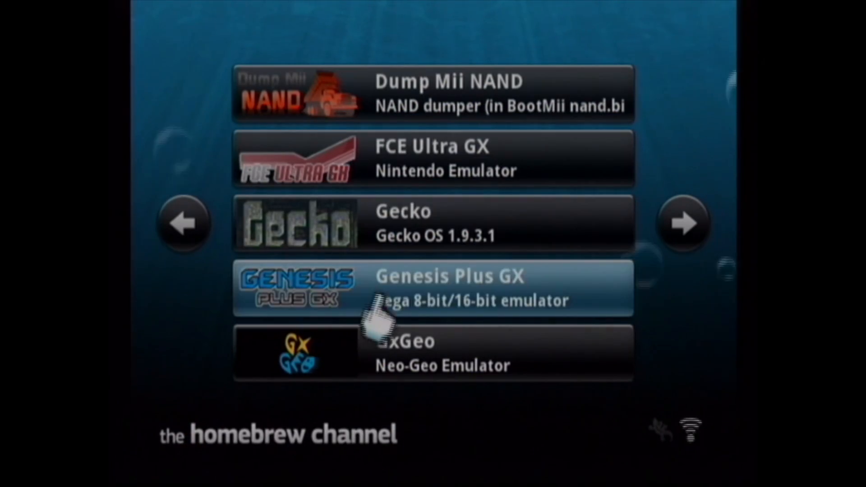
Page through the Homebrew apps past the WiiMC and WiiFlow installers and launch the WAD manager.
click(683, 223)
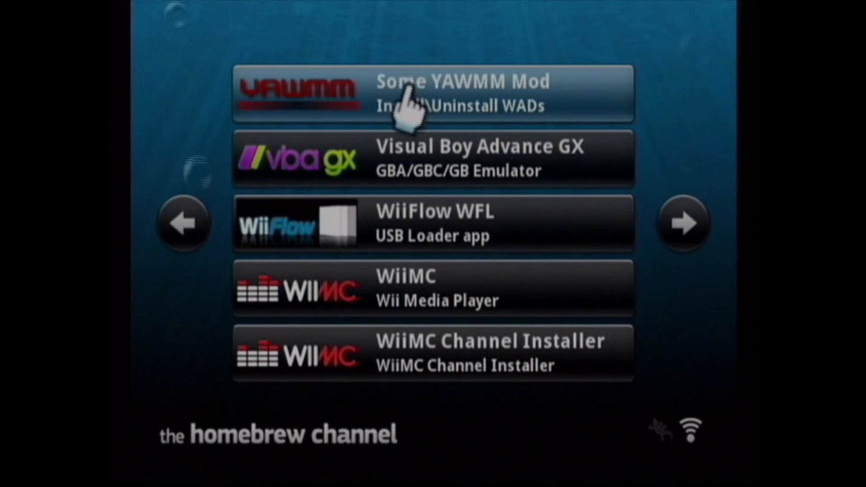
click(434, 352)
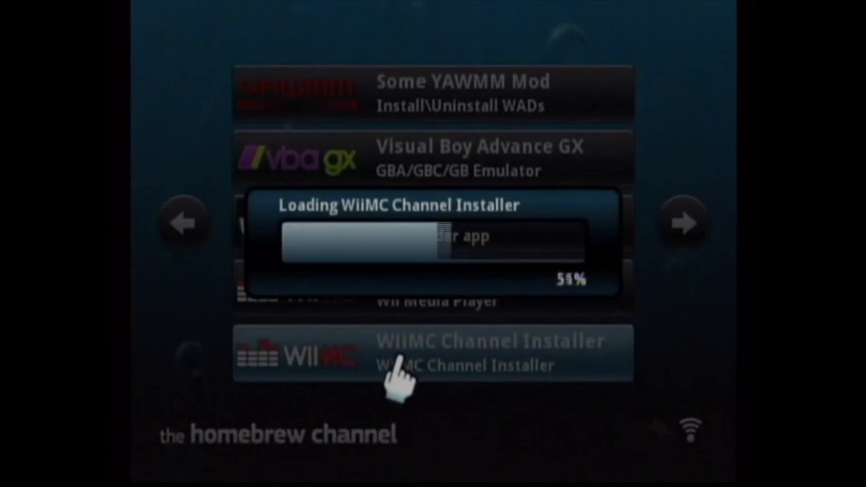
click(398, 353)
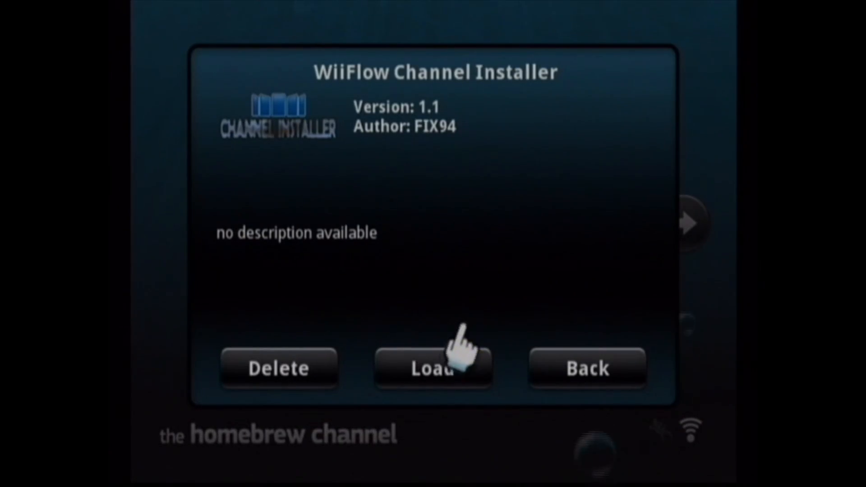
click(433, 368)
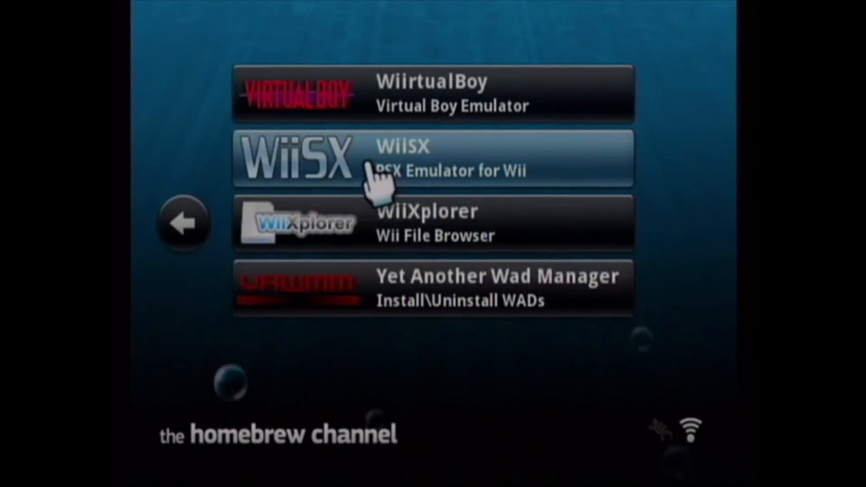
click(434, 286)
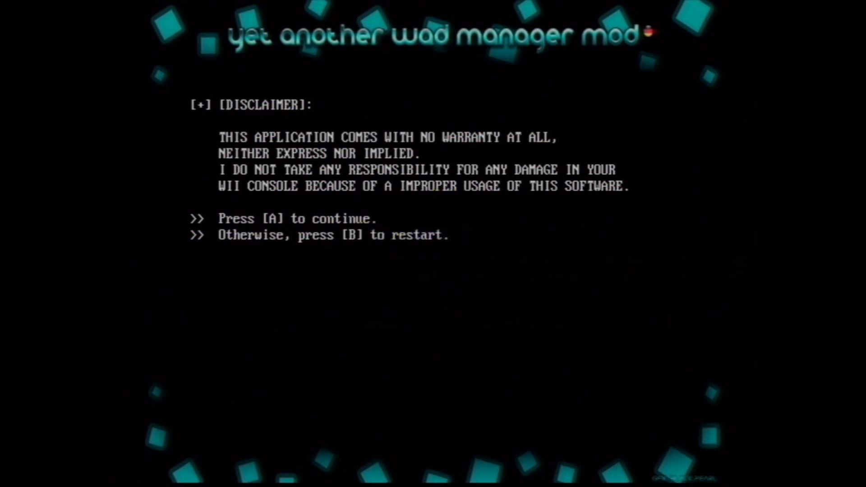
Leave the old WAD manager and start Some YAWMM Mod from the app list.
key(a)
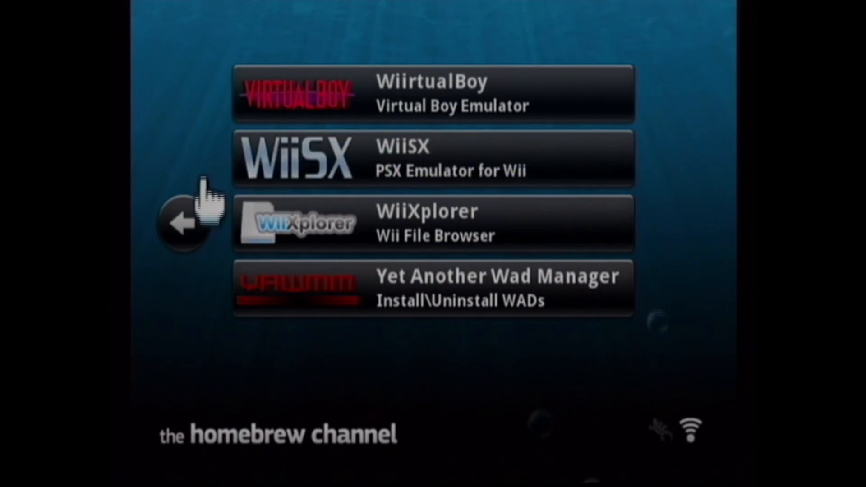
click(434, 287)
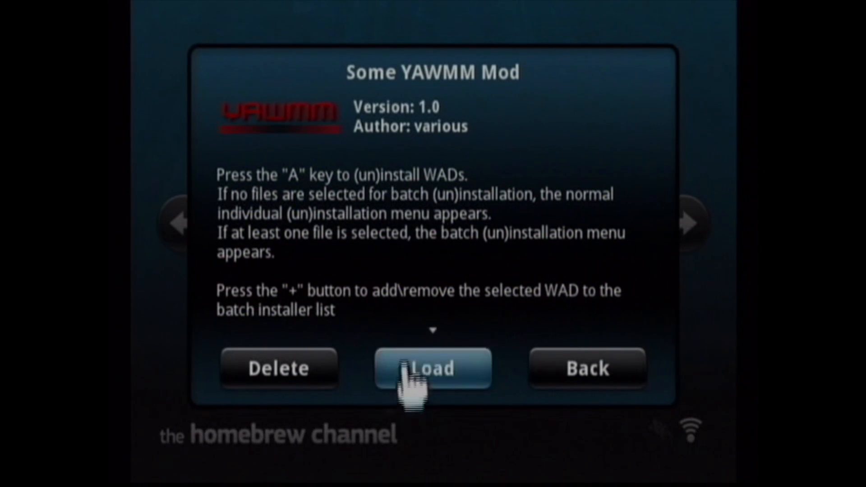
click(432, 367)
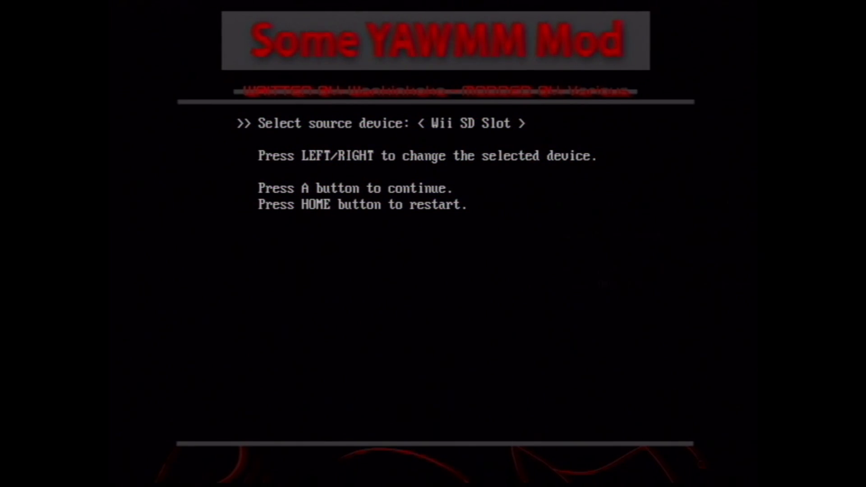
Continue past the SD source, go up to root and switch the source to the USB drive's WADS folder.
key(a)
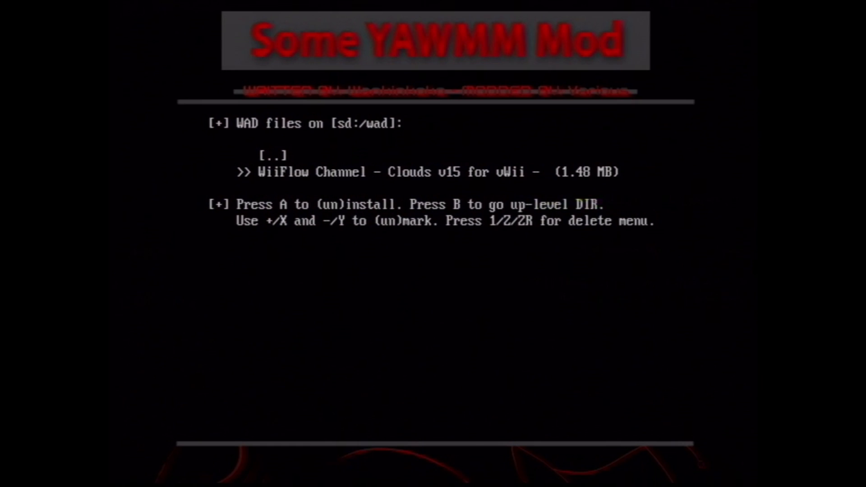
key(b)
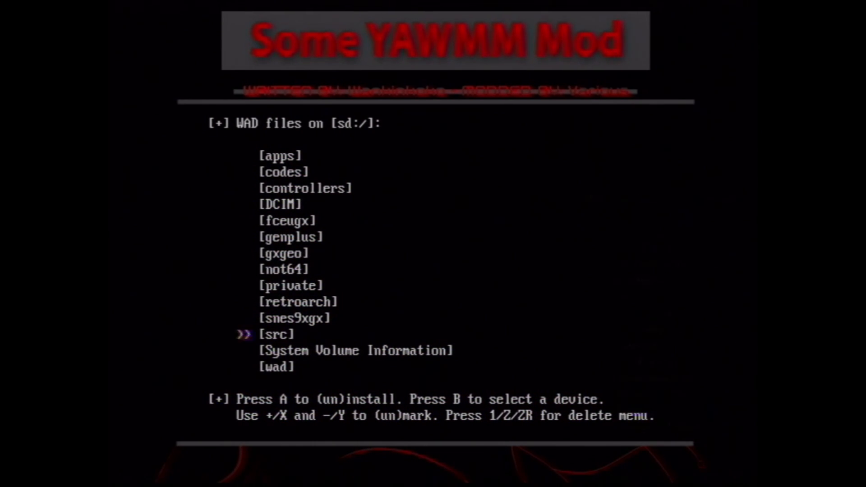
scroll(down, 3)
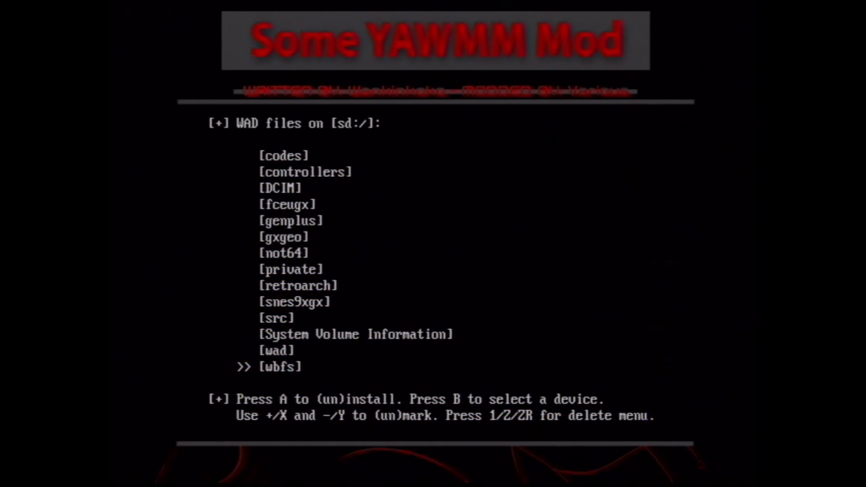
key(b)
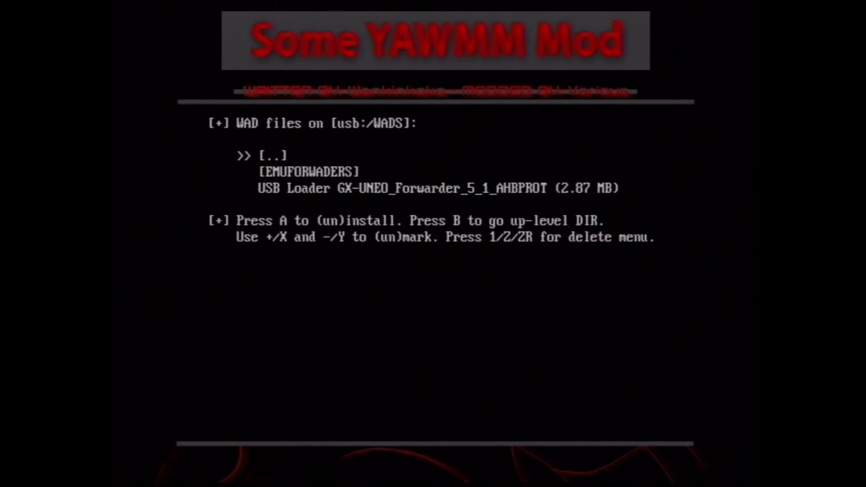
Install the USB Loader GX UNEO forwarder WAD from usb:/WADS.
key(a)
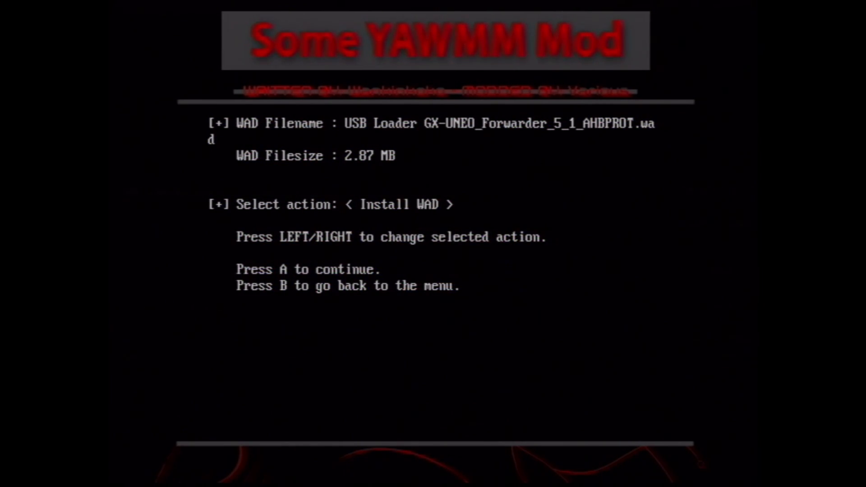
key(a)
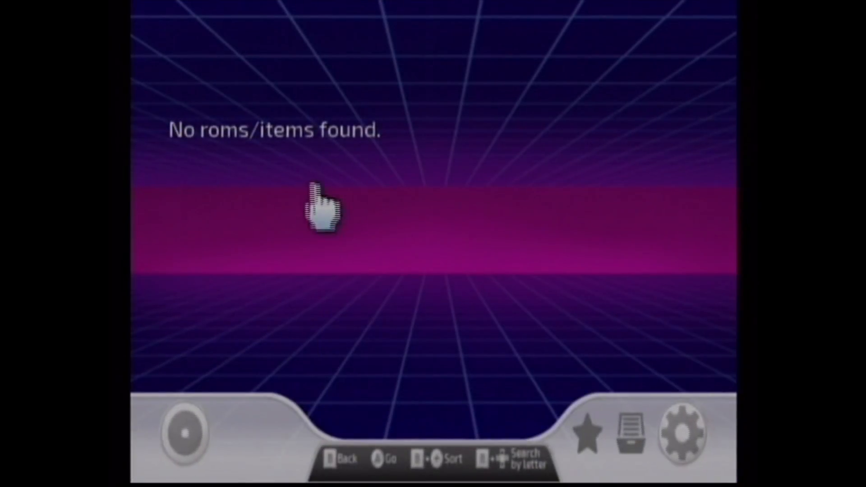
Review WiiFlow's NAND Emulation Settings and return to the main settings list.
click(682, 434)
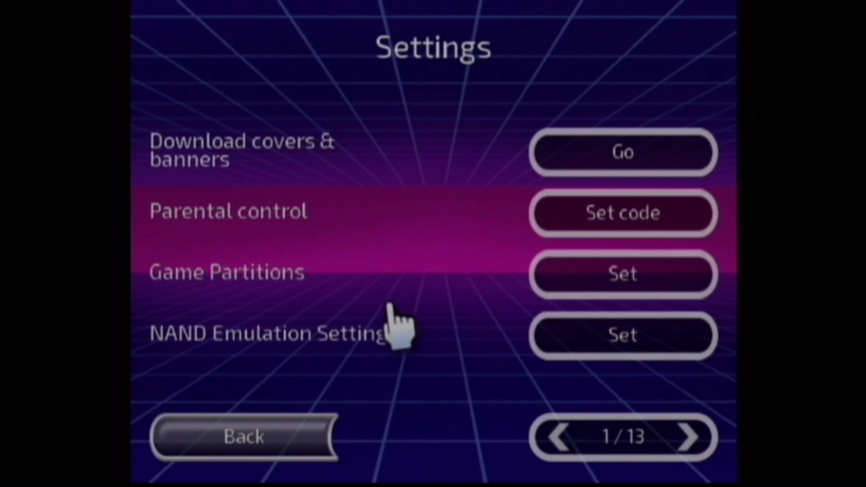
click(623, 336)
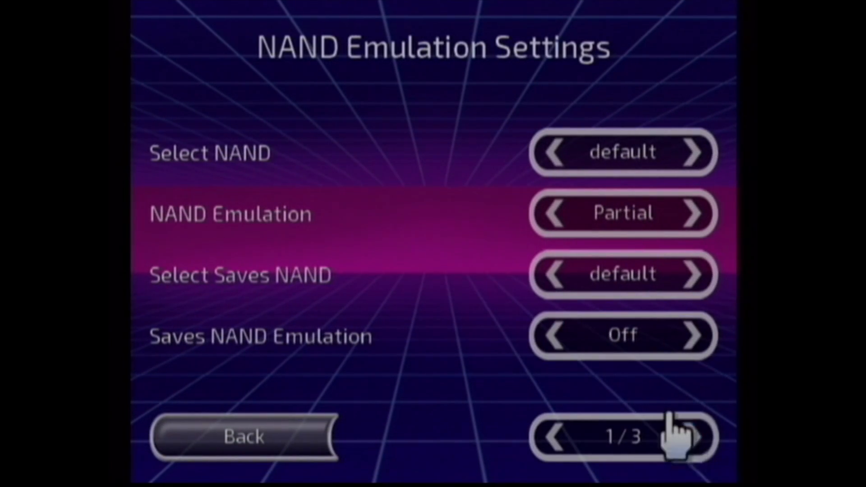
mouse_move(690, 419)
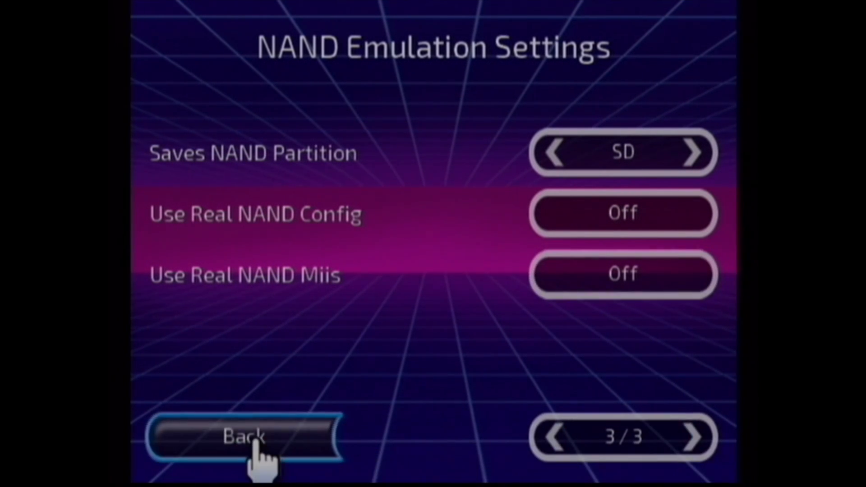
click(244, 436)
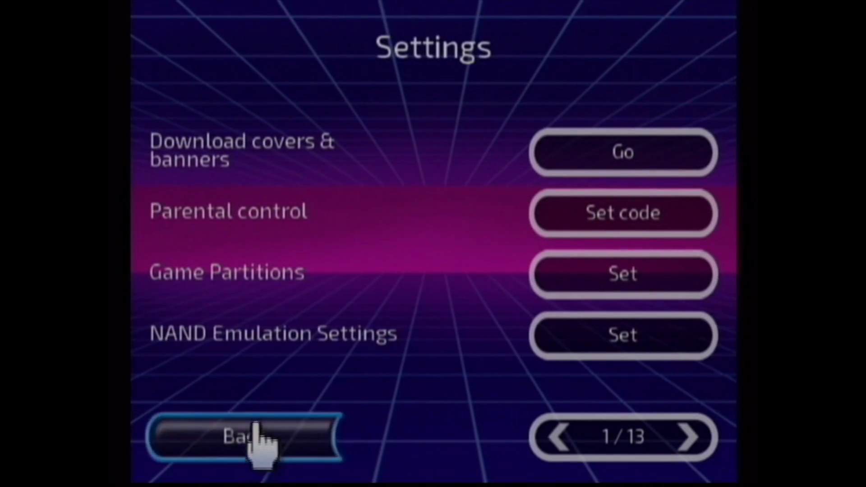
mouse_move(689, 436)
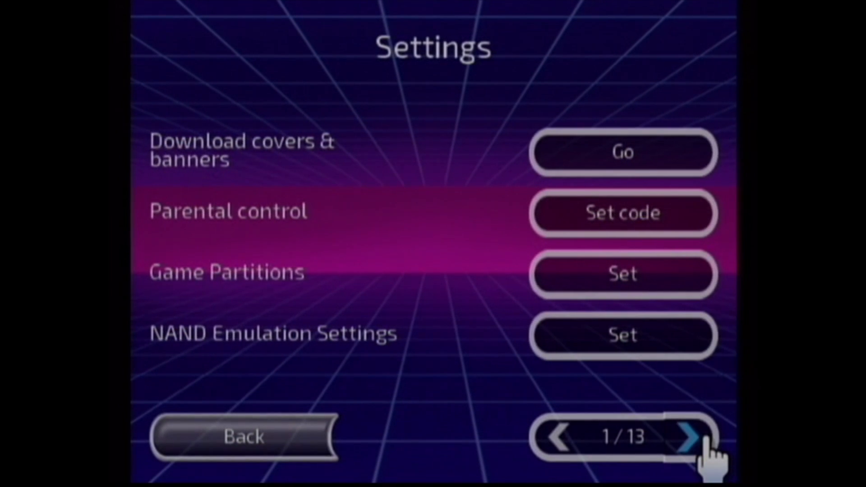
Set Channels Type to Emu NAND, then exit WiiFlow to the Wii System Menu.
click(692, 436)
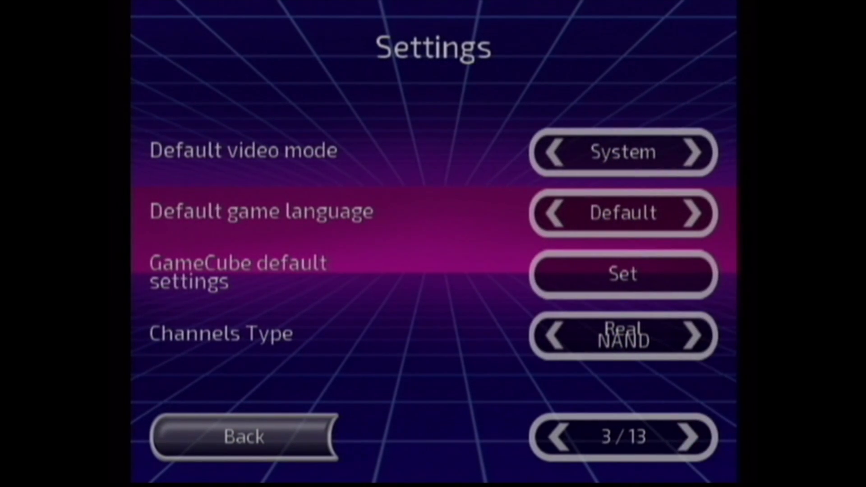
click(692, 336)
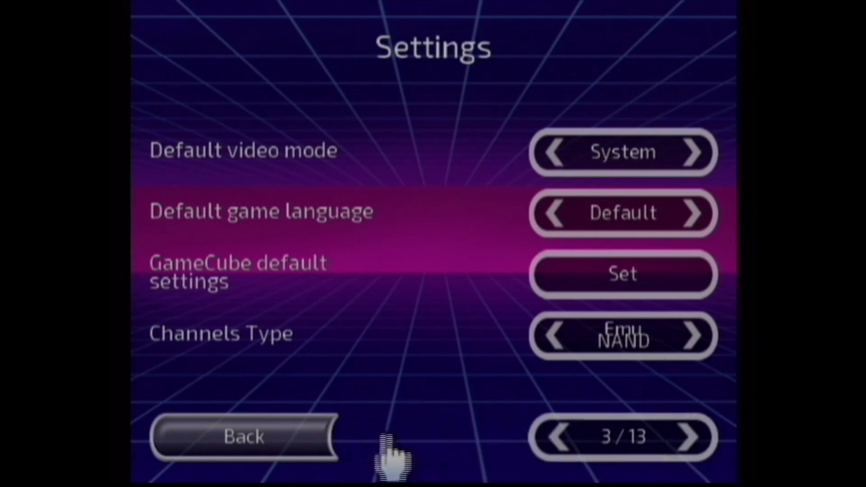
click(692, 437)
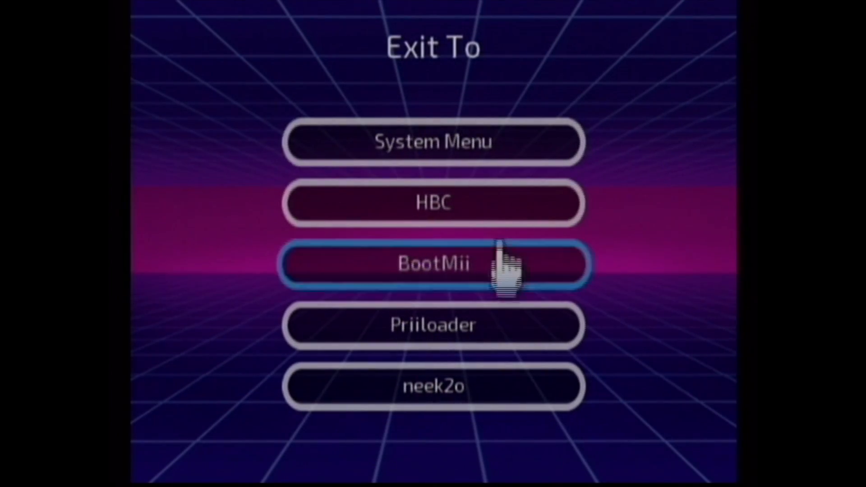
click(432, 141)
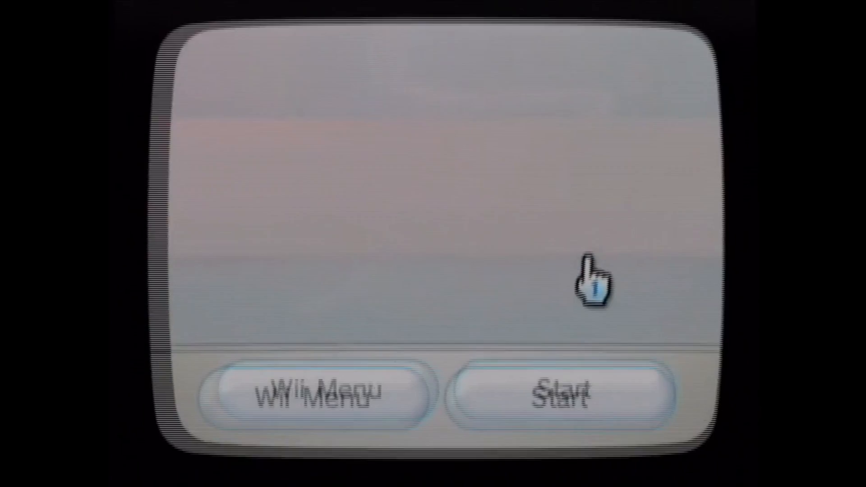
Start USB Loader GX and run Dump NAND to EmuNand from its Features settings.
click(560, 392)
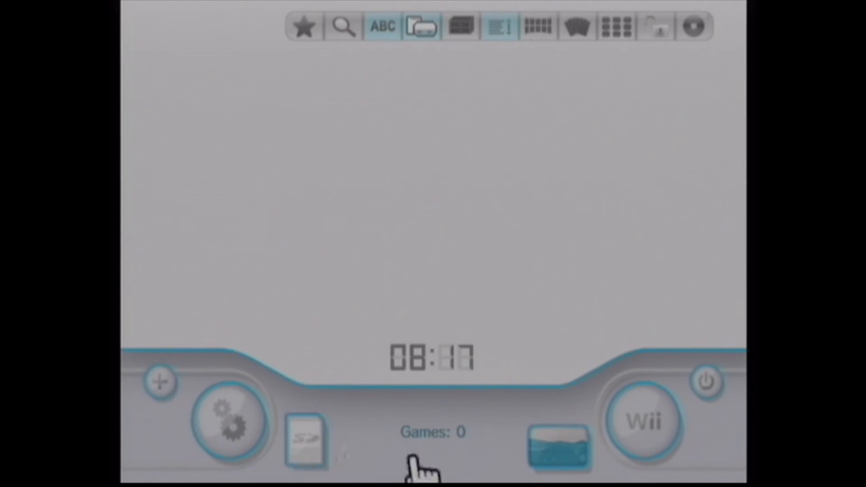
click(226, 424)
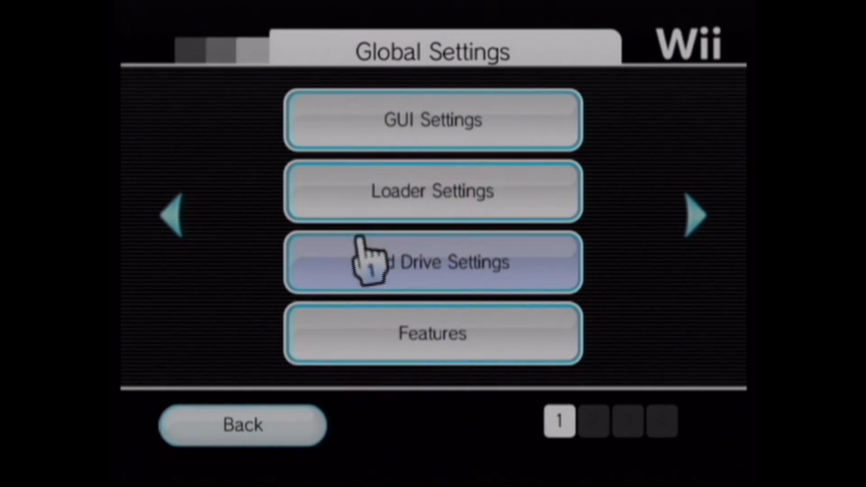
click(432, 261)
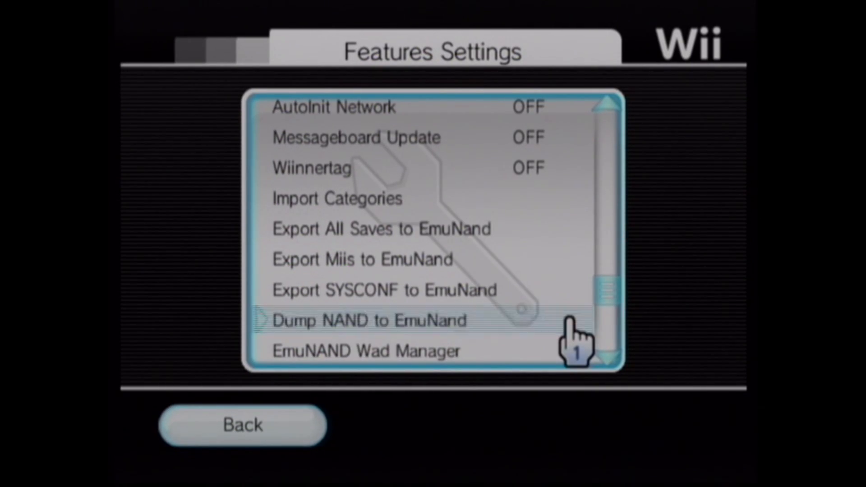
click(367, 320)
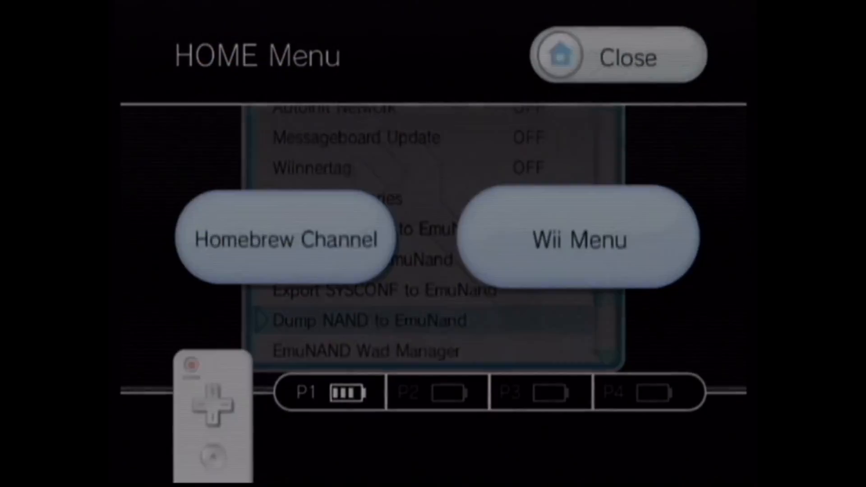
Return to the Wii Menu and start the Homebrew Channel tile.
click(578, 240)
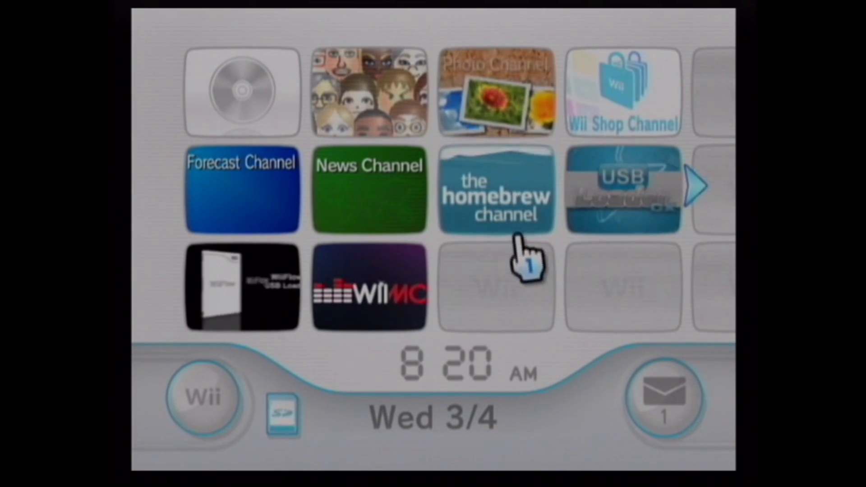
mouse_move(242, 190)
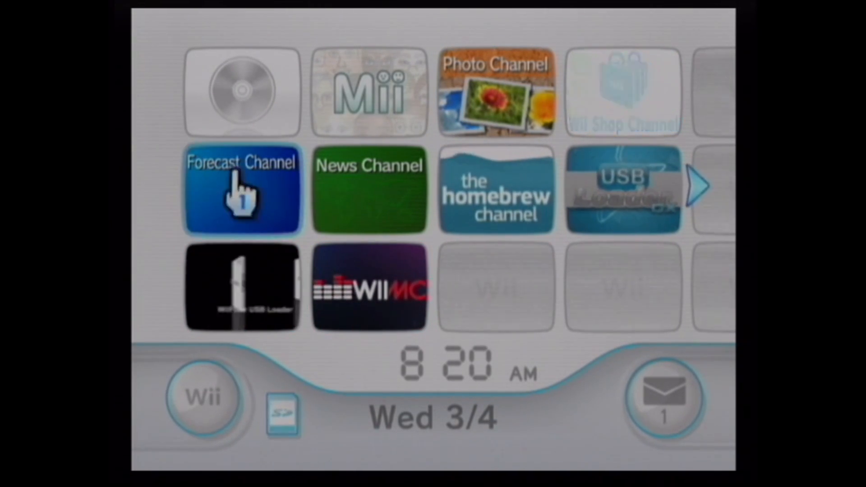
click(242, 189)
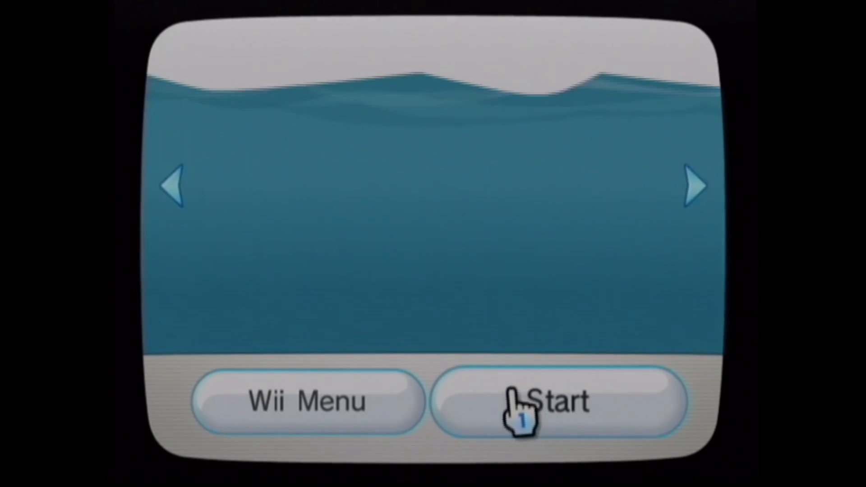
click(558, 401)
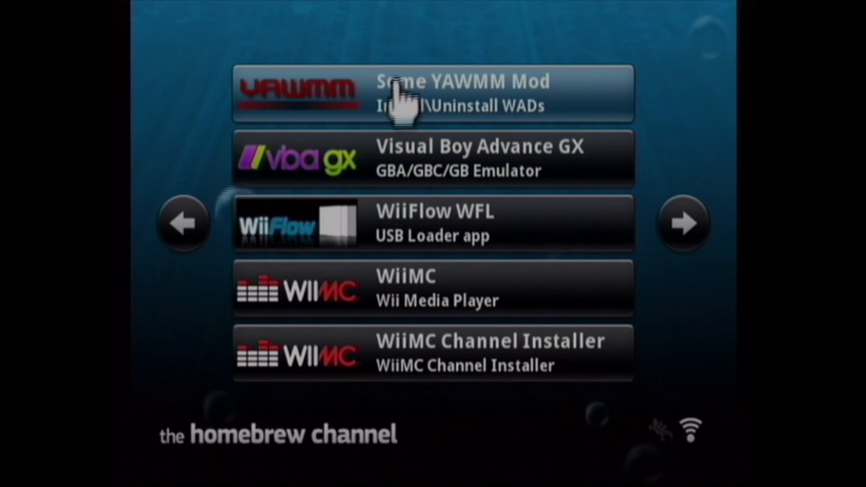
Launch Some YAWMM Mod with the USB source and enter the EMUFORWADERS folder.
click(431, 92)
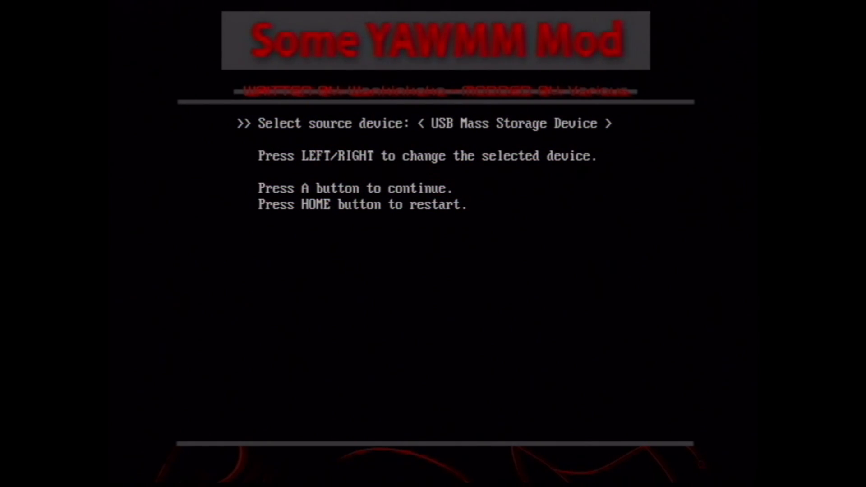
key(a)
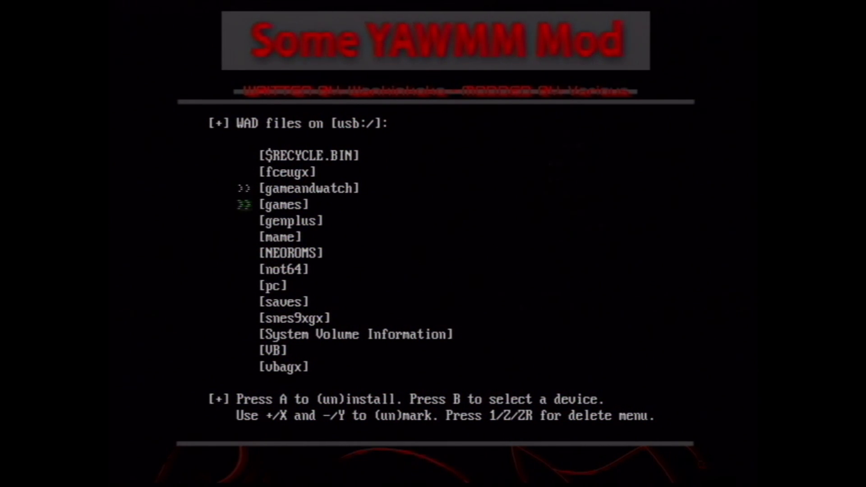
key(down)
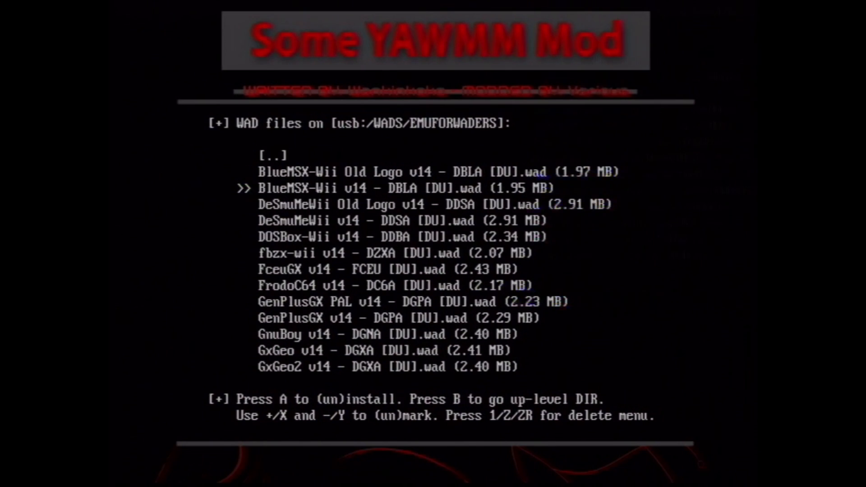
scroll(down, 3)
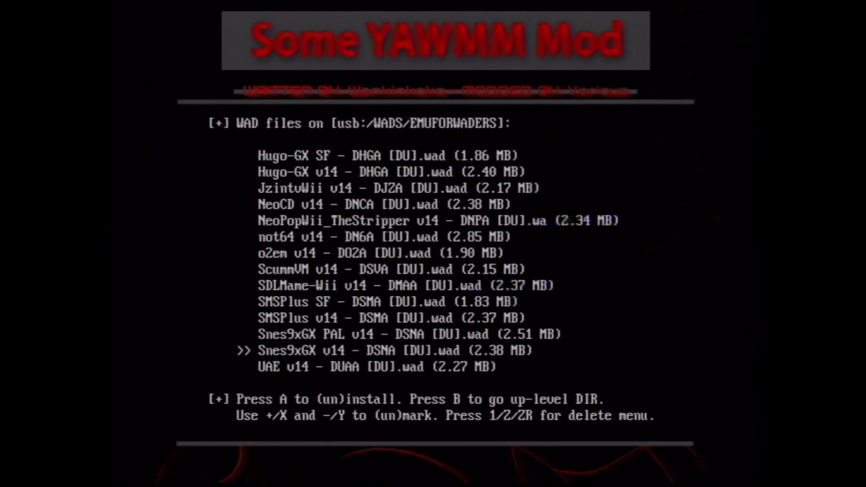
Install the Snes9xGX v14 - DSNA [DU] forwarder WAD.
key(a)
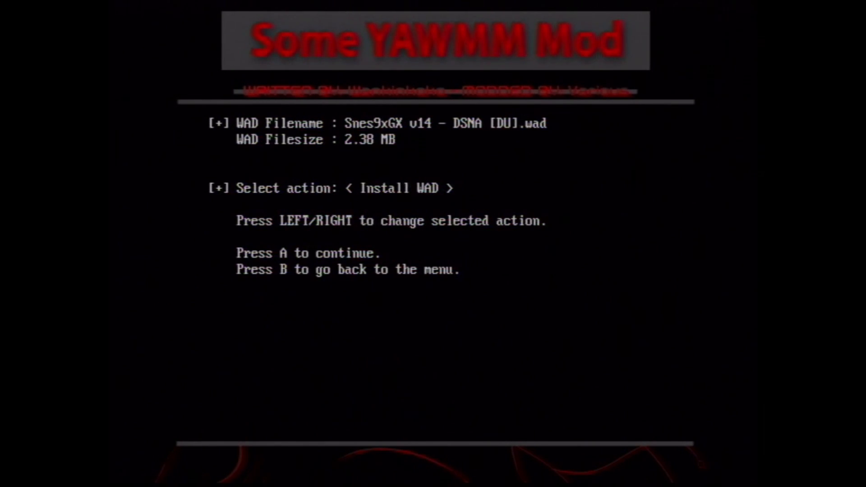
key(a)
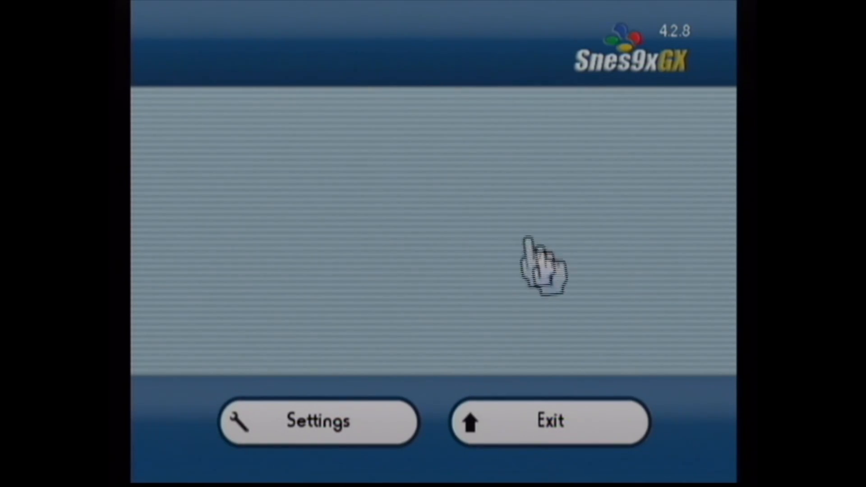
Back on the PC, open File Explorer at the WIIHDD (G:) drive.
click(549, 422)
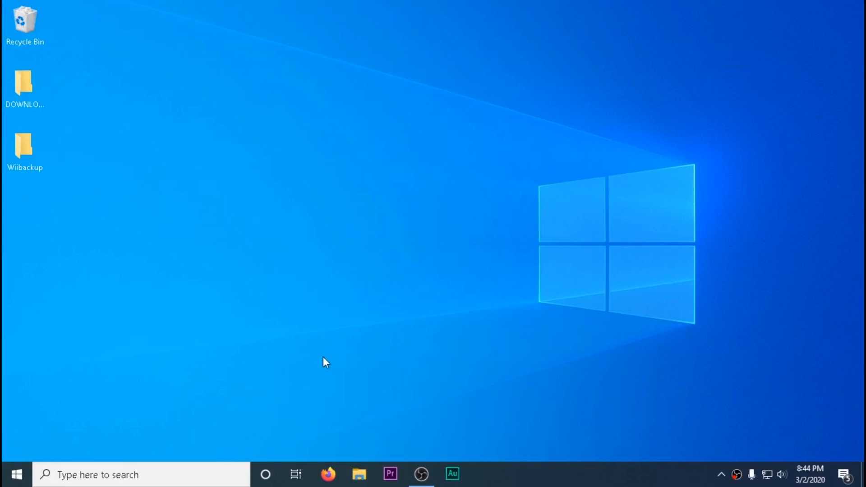
click(358, 474)
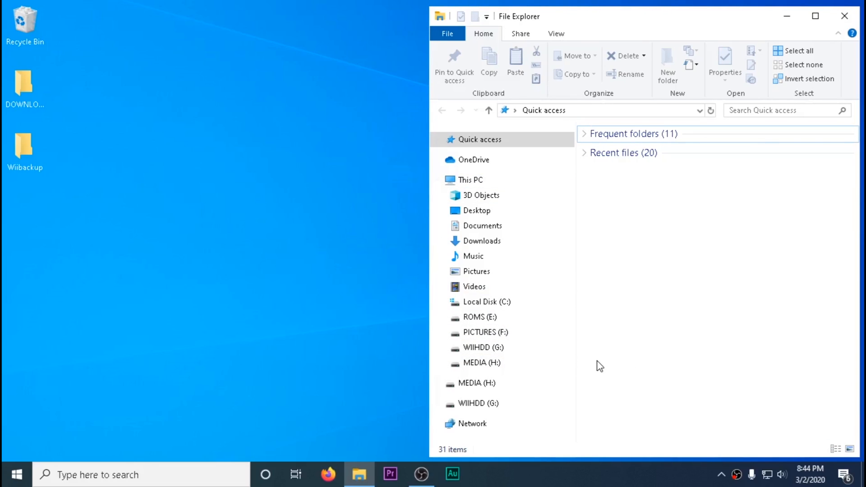
click(476, 346)
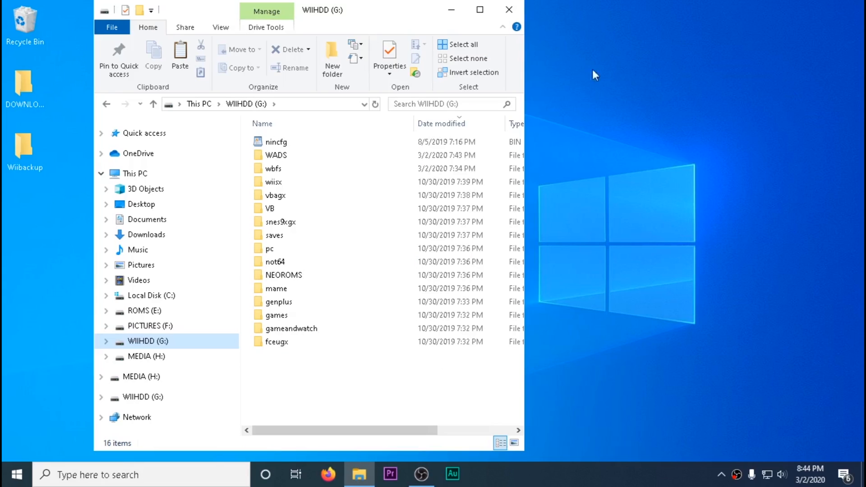
Open a second Explorer window at ROMS (E:)\WiiWare and search it for 'zelda'.
right_click(358, 473)
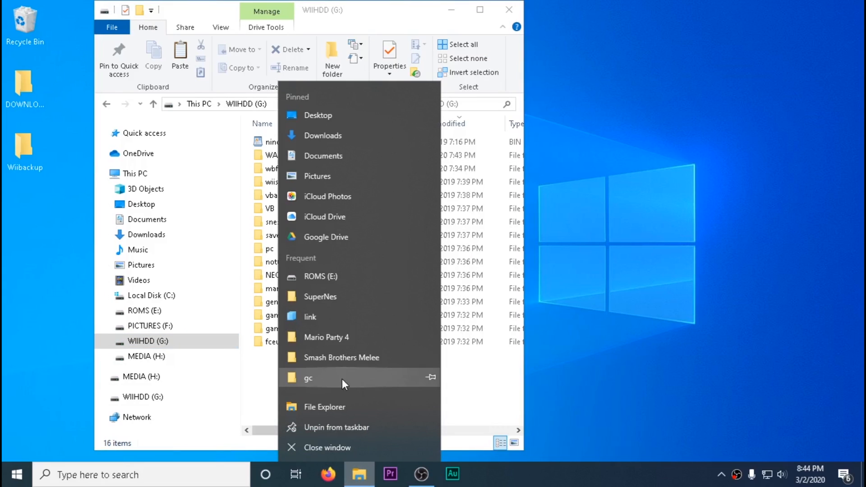
click(320, 276)
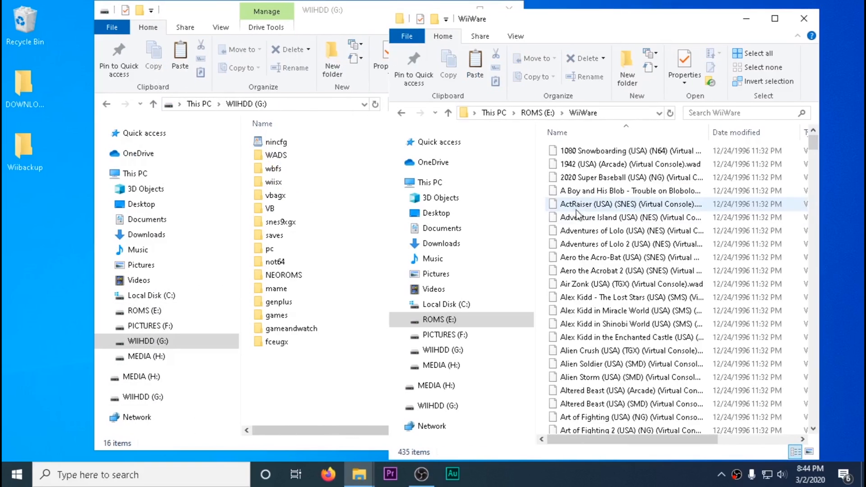
click(740, 113)
text(zelda)
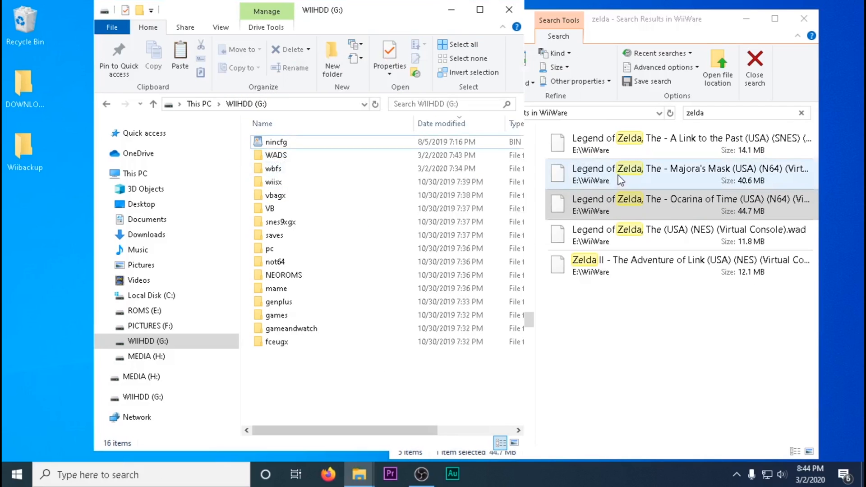
Select all five Zelda WADs and copy them into G:\WADS.
click(663, 174)
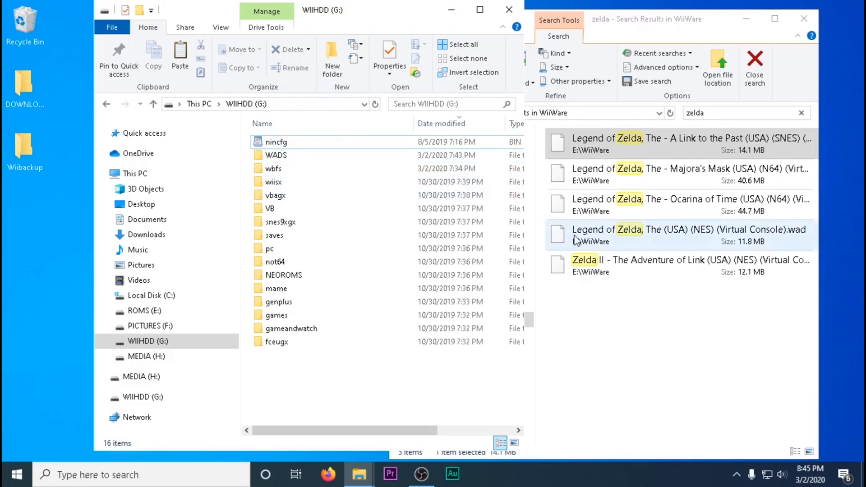
click(663, 265)
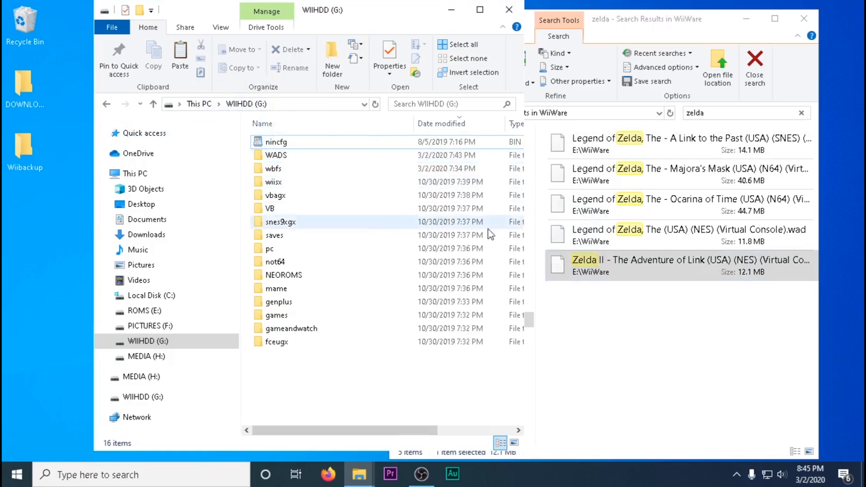
Create a VirtualCon folder in WADS for the Zelda WADs, then return to the ROMS drive.
right_click(345, 249)
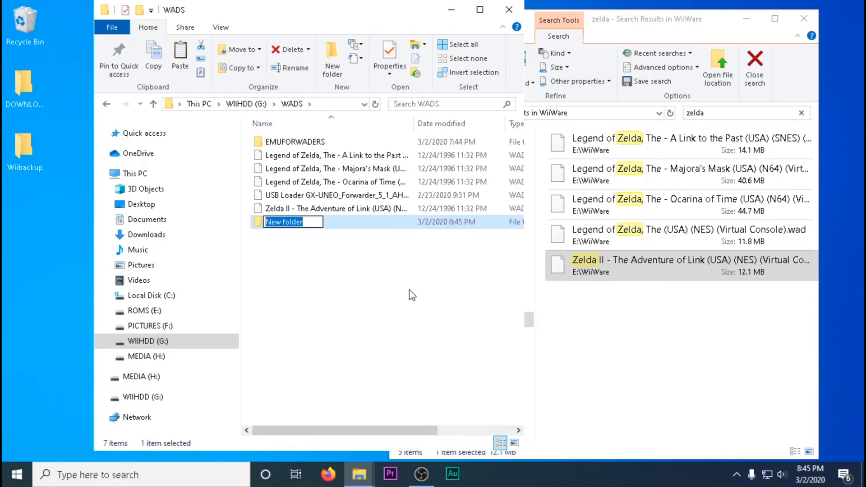
text(Virtu)
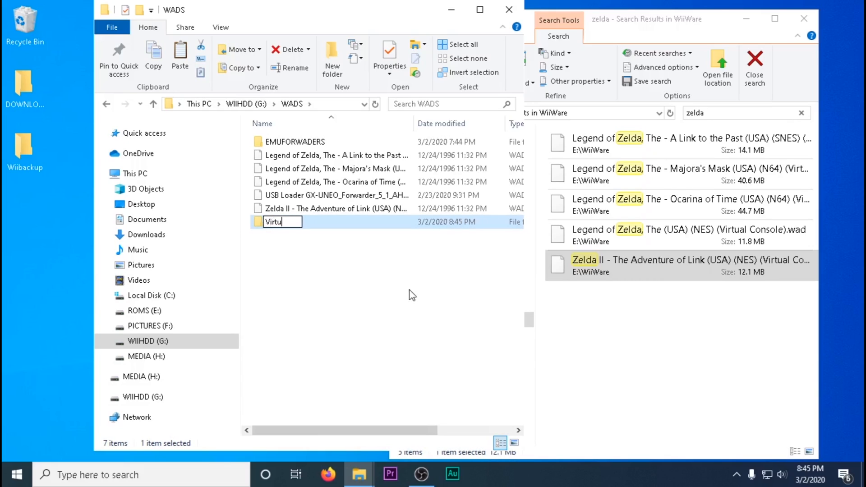
text(alC)
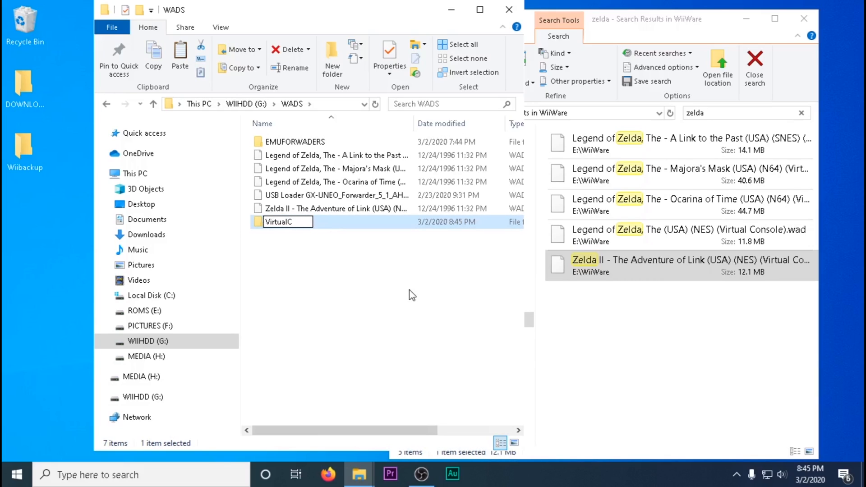
click(336, 155)
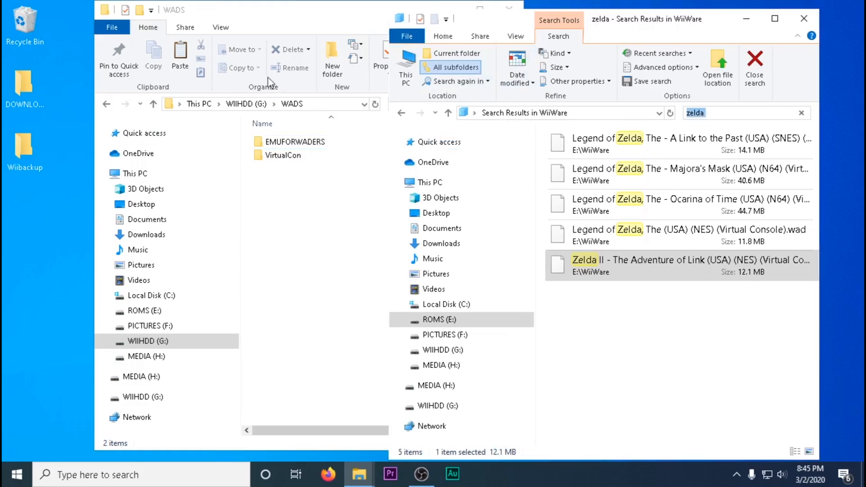
click(153, 104)
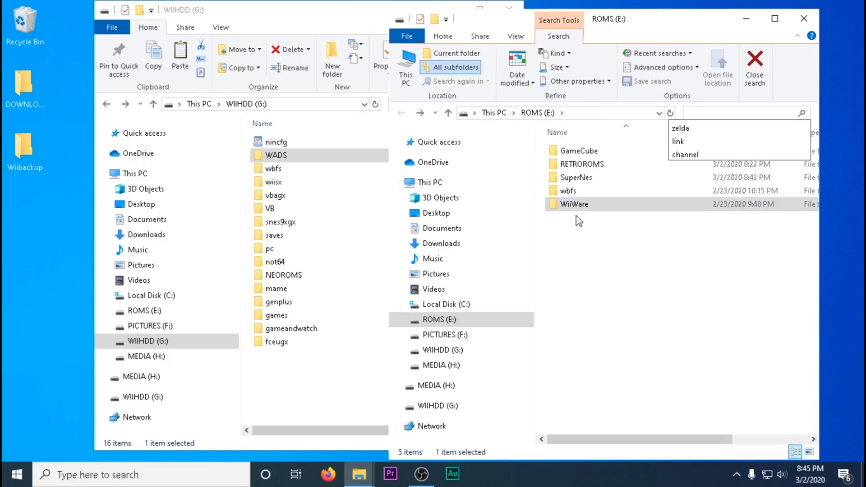
Run WiiBackupManager_Win64 as administrator from the wbfs\Wiibackup folder.
double_click(569, 190)
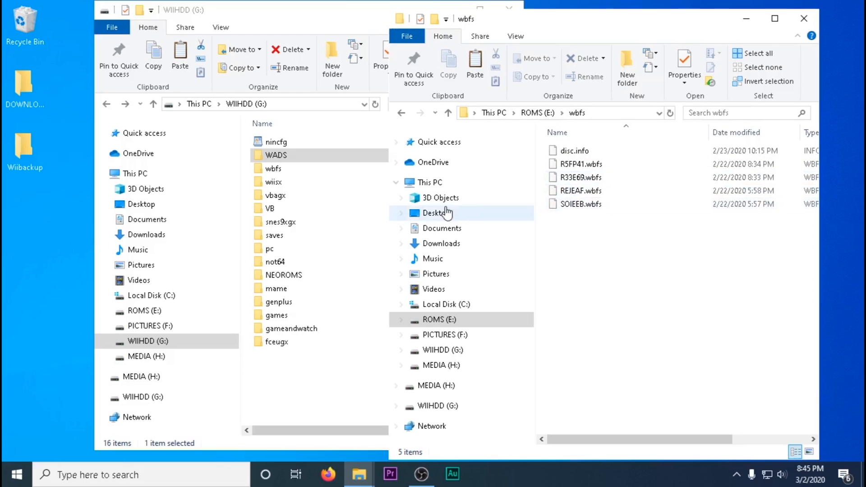
right_click(621, 303)
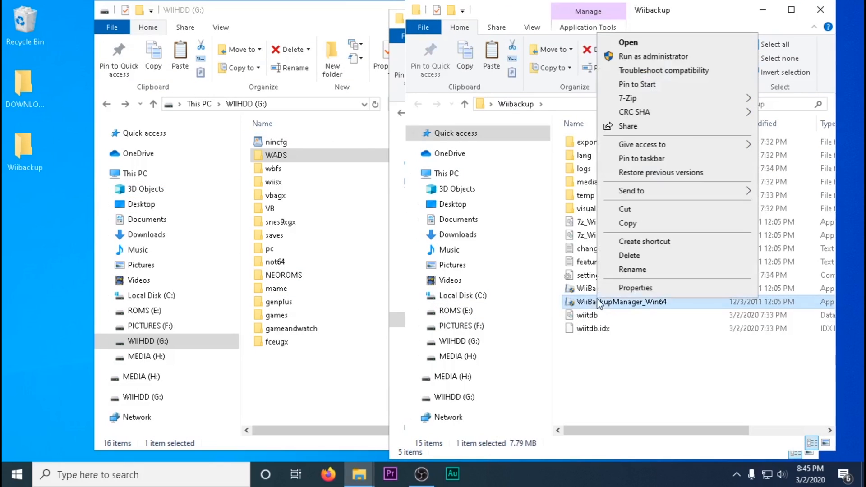
click(628, 42)
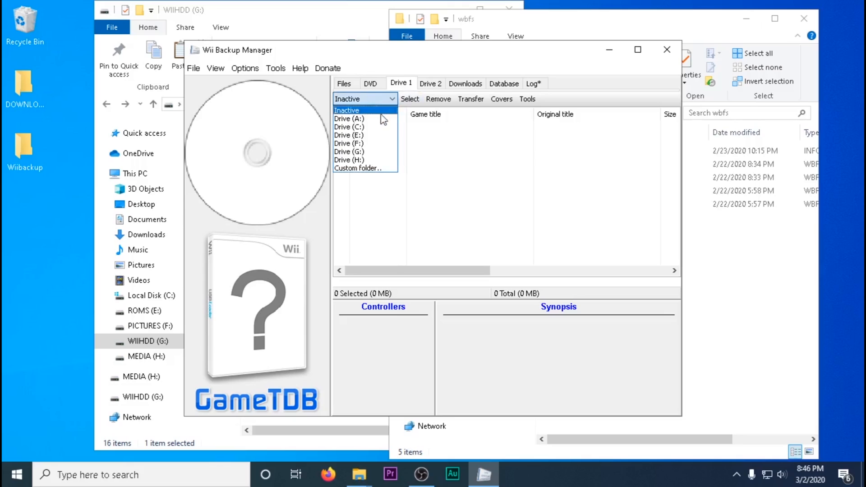
Set Drive 1 to E: and Drive 2 to G:, then transfer the three checked games to Drive 2.
click(348, 134)
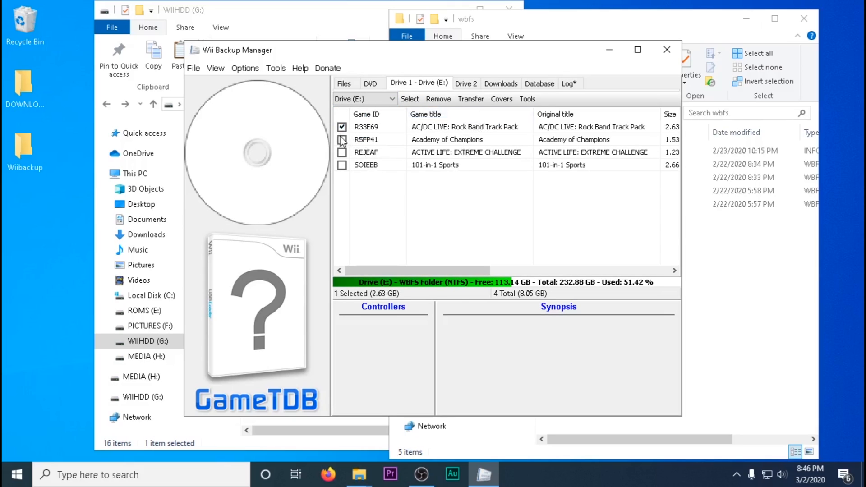
click(465, 83)
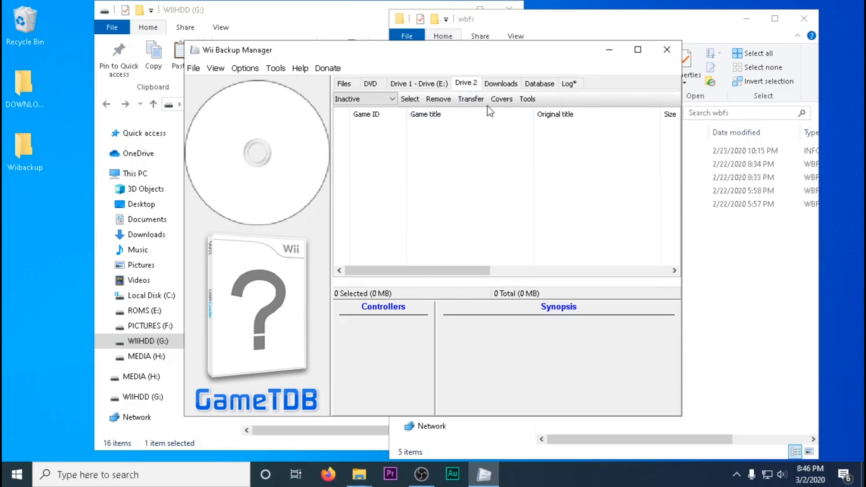
click(466, 83)
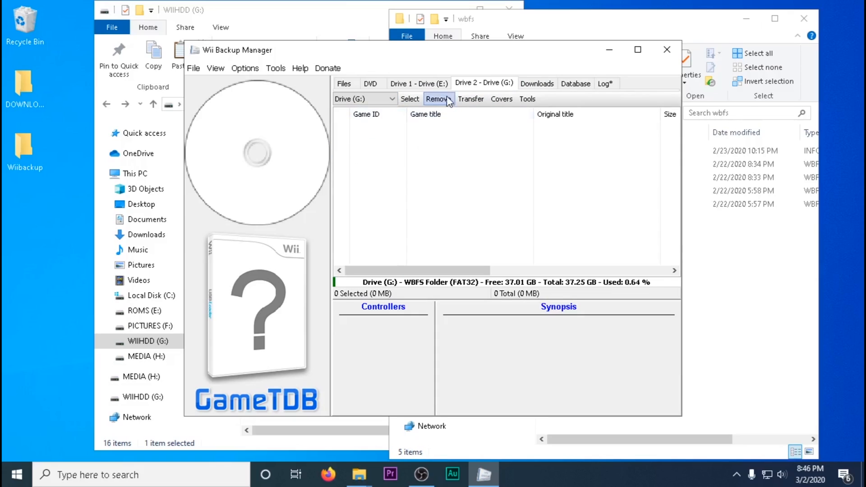
click(417, 83)
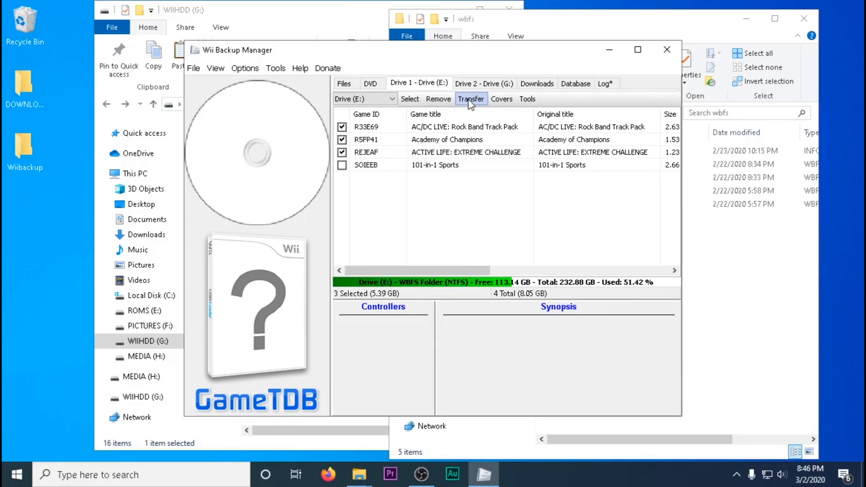
click(471, 99)
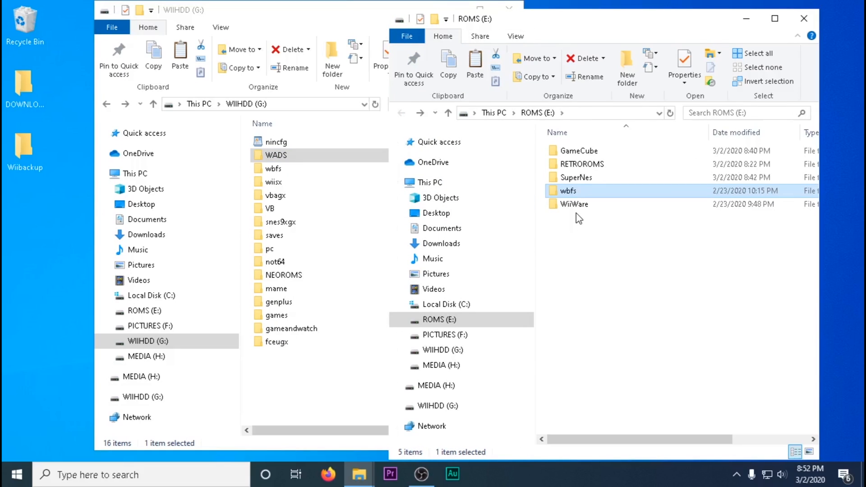
Copy the GameCube folders from ROMS (E:)\GameCube into WIIHDD (G:)\games.
double_click(579, 151)
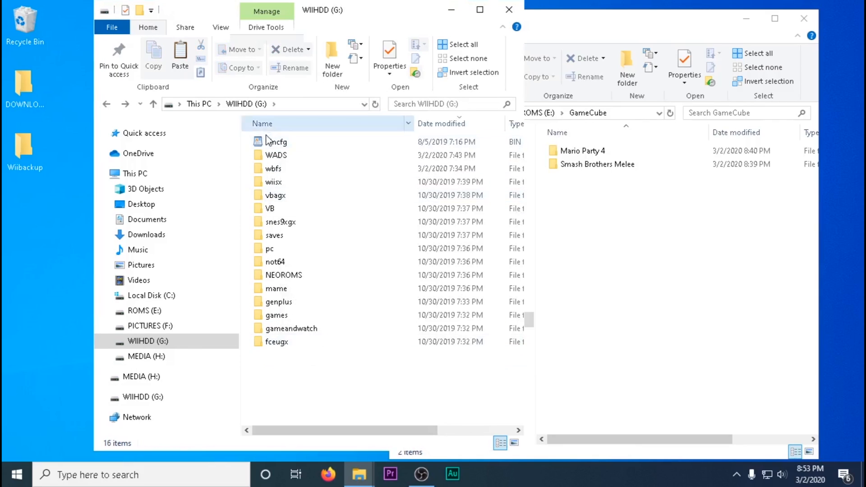
double_click(277, 315)
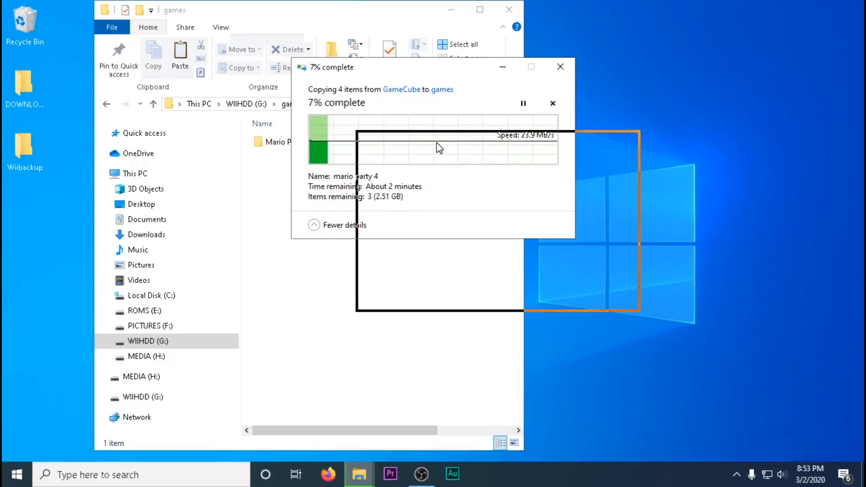
click(328, 473)
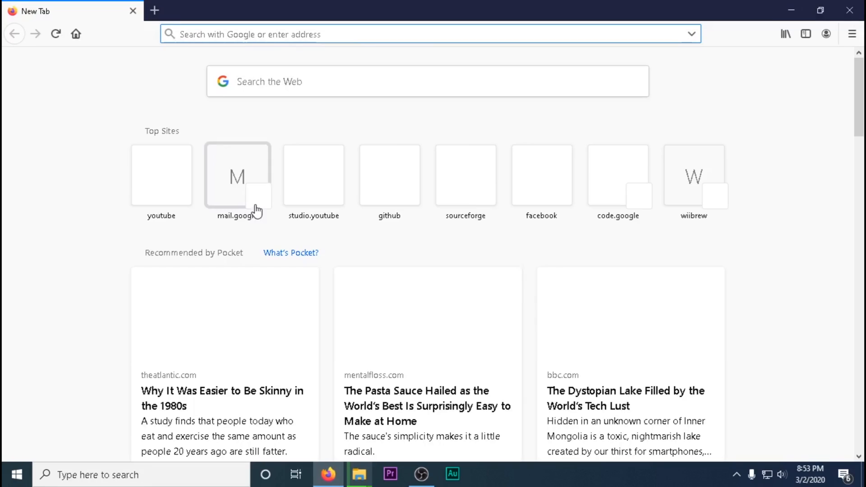
Search Google for 'mario party 4 gamecube game id' and pick out GMPE01.
text(mario party 4)
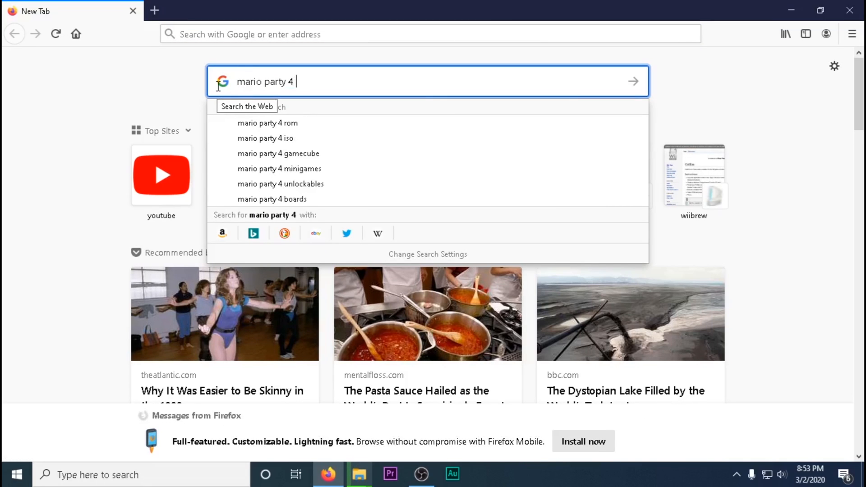
text(gamecude game id)
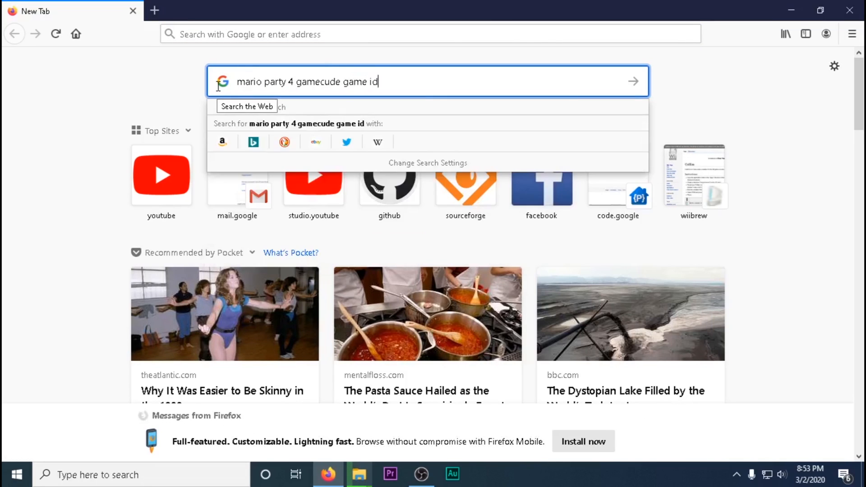
key(Return)
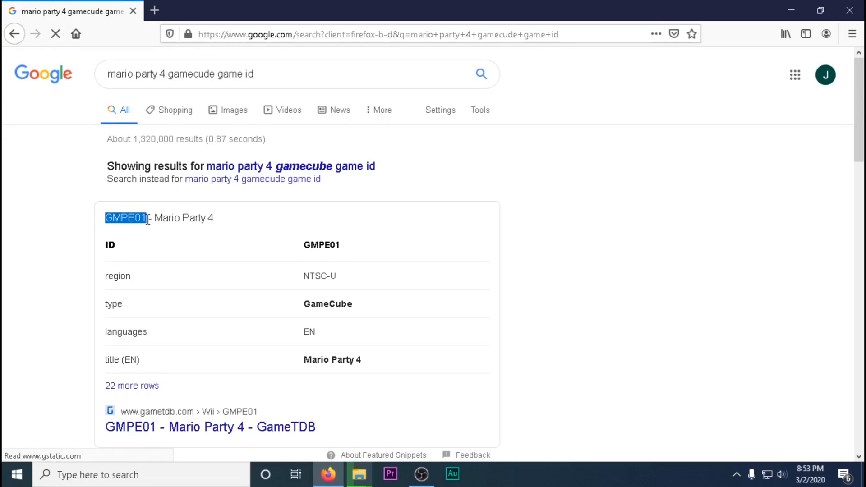
mouse_move(532, 107)
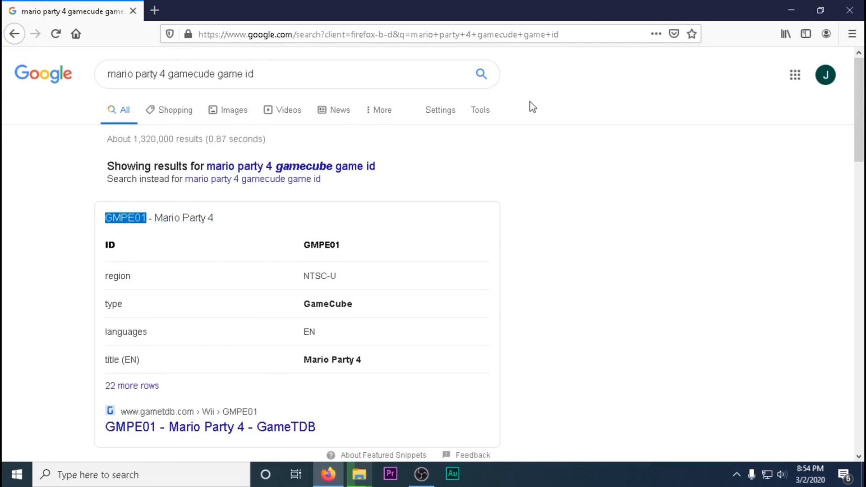
click(358, 473)
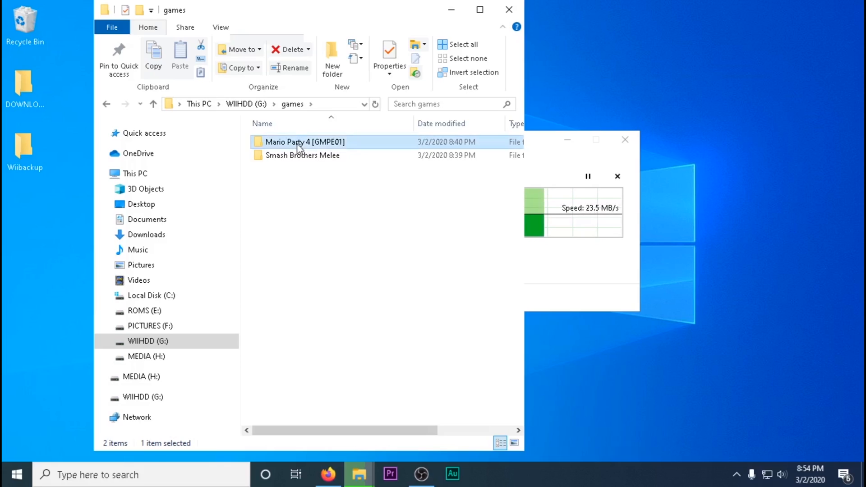
Start renaming the game folder and look up Melee's GALE01 ID on Google.
right_click(290, 141)
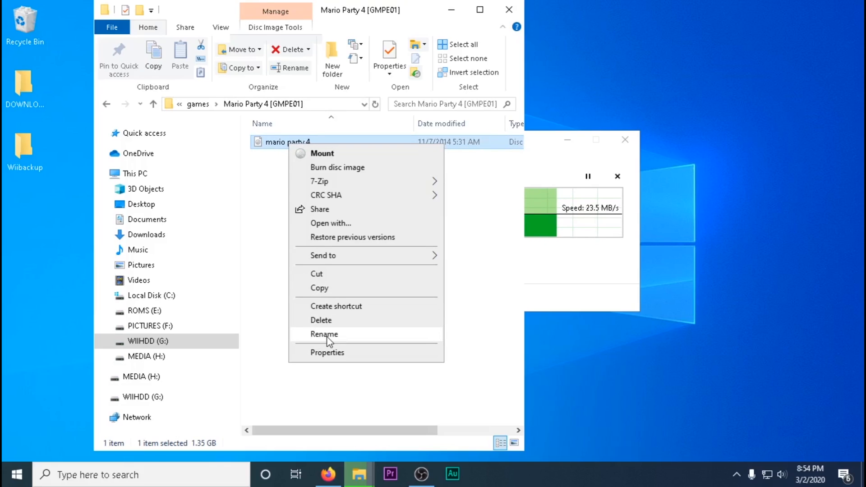
click(324, 334)
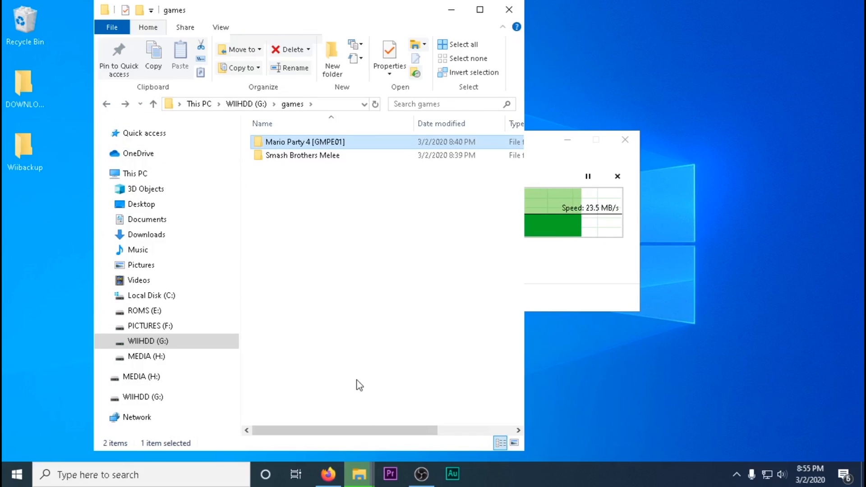
click(328, 475)
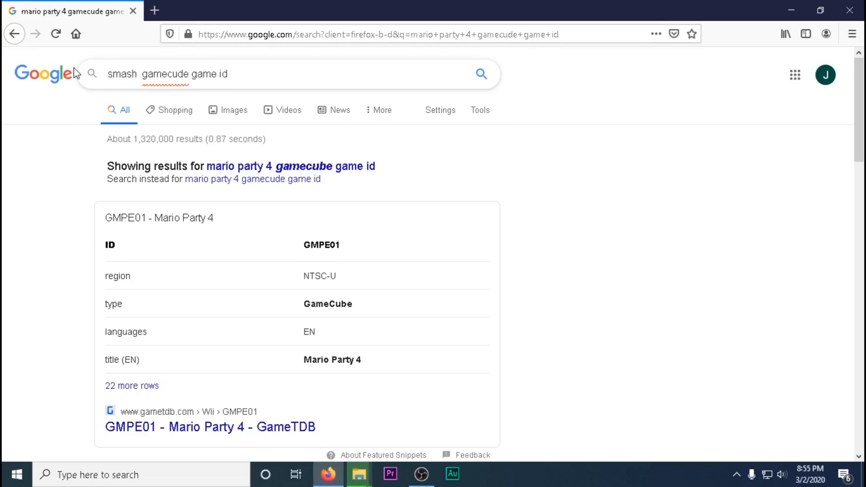
key(Return)
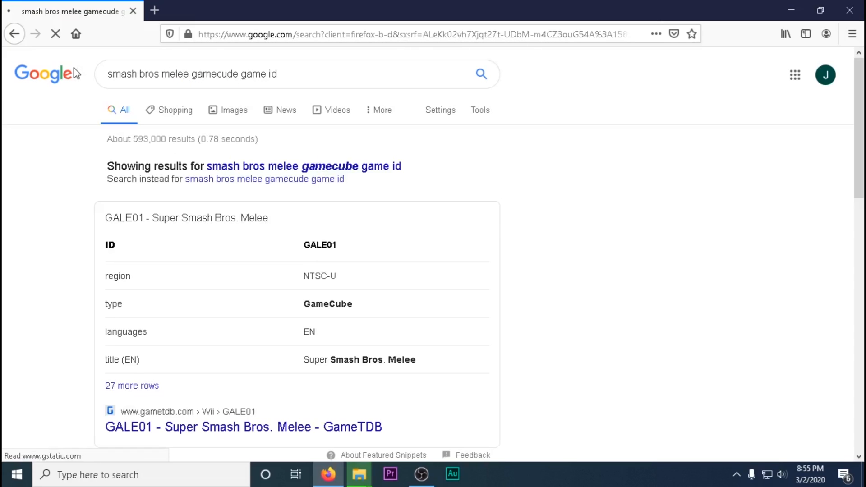
double_click(122, 218)
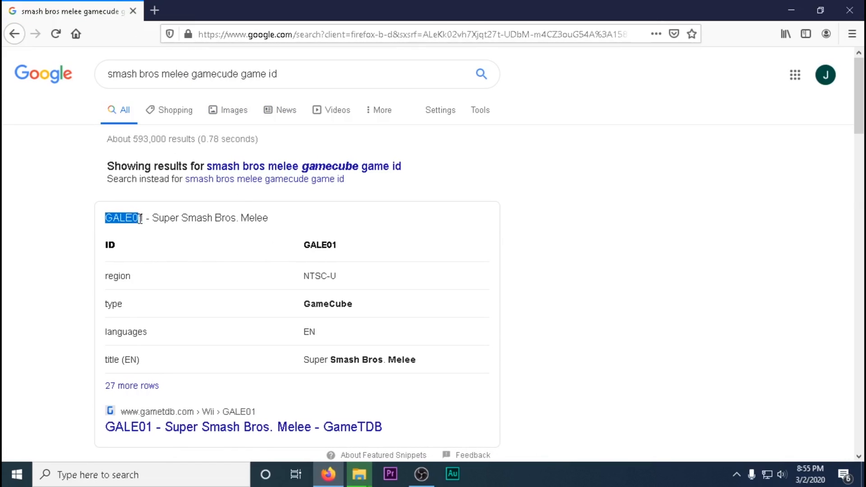
Rename the folder to Smash Brothers Melee [GALE01], check it holds game.gcm, and close Explorer.
click(358, 475)
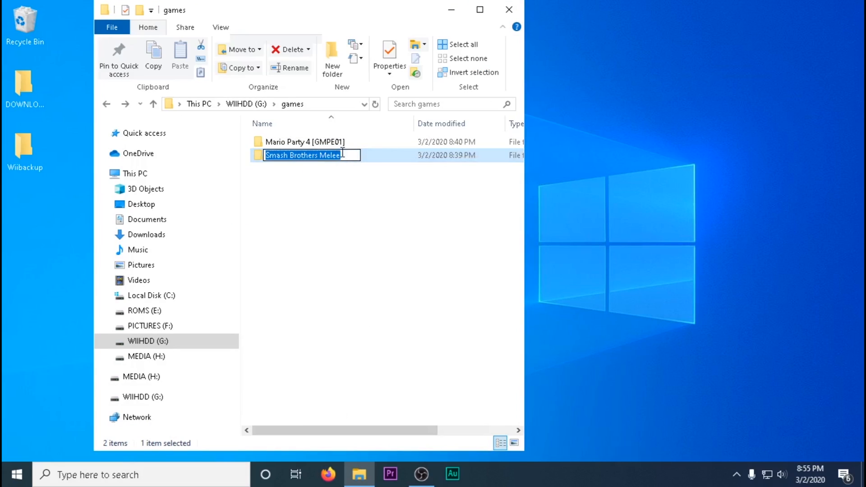
text([GALE01])
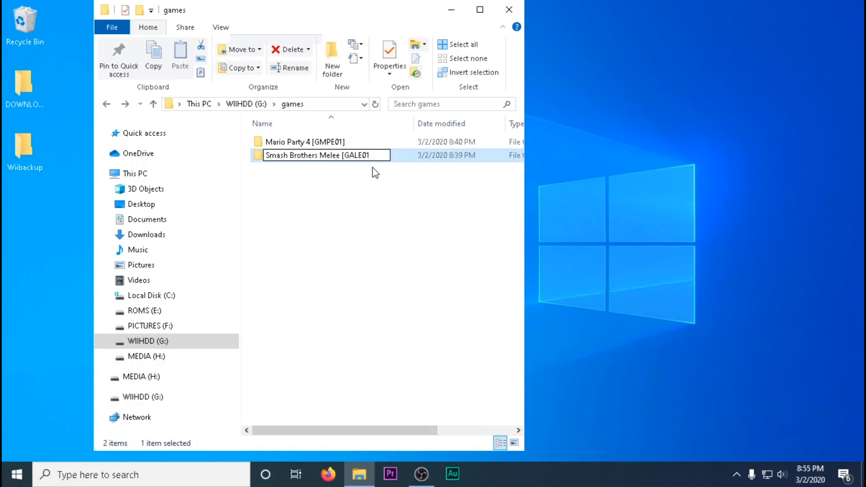
double_click(320, 155)
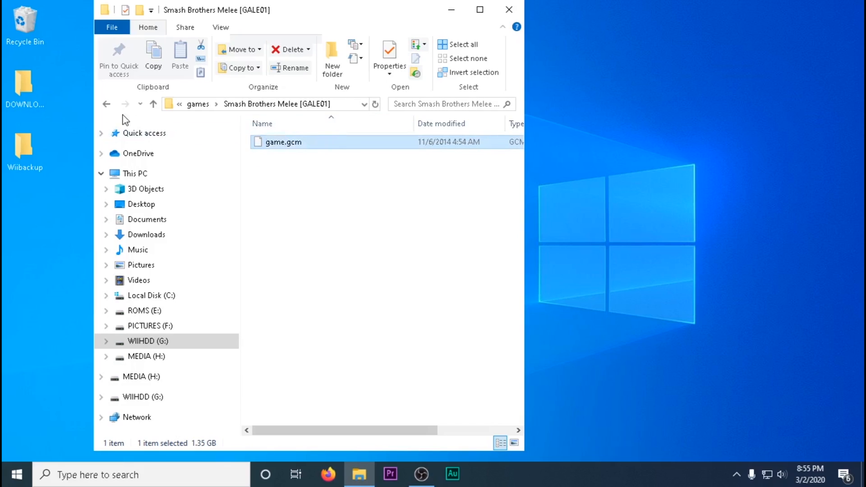
click(507, 9)
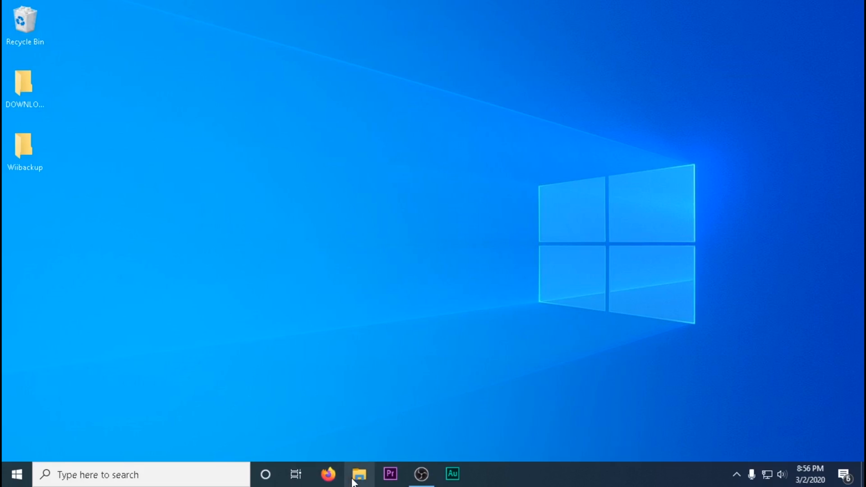
Copy the Zelda A Link to the Past .smc into G:\snes9xgx\roms and rename it.
click(358, 474)
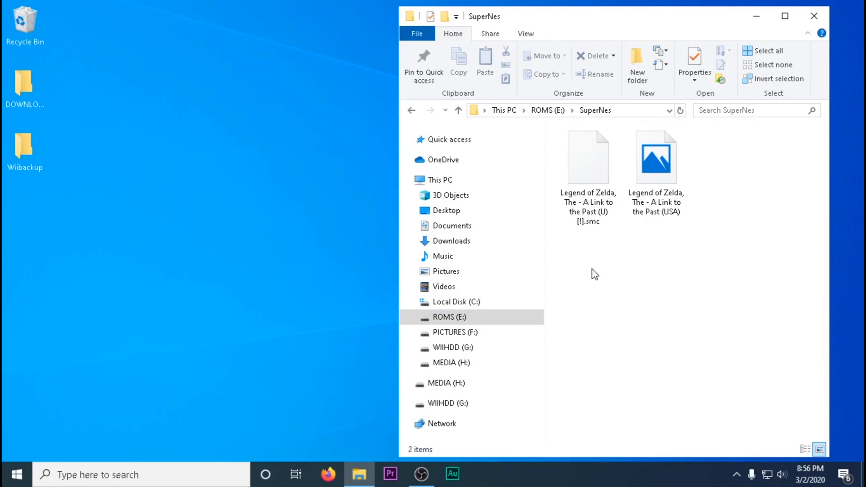
click(449, 346)
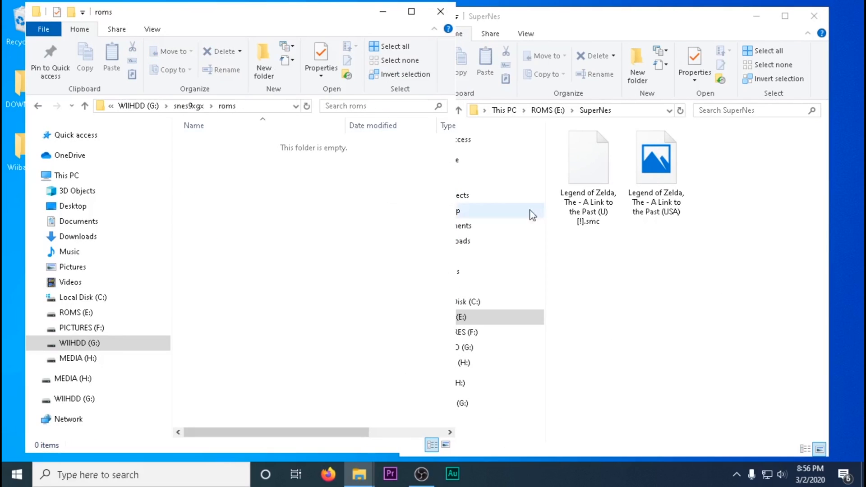
right_click(249, 143)
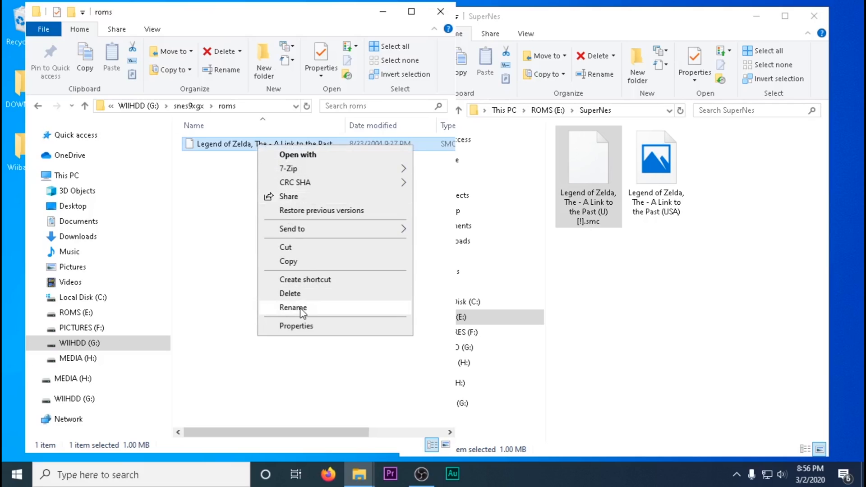
click(292, 308)
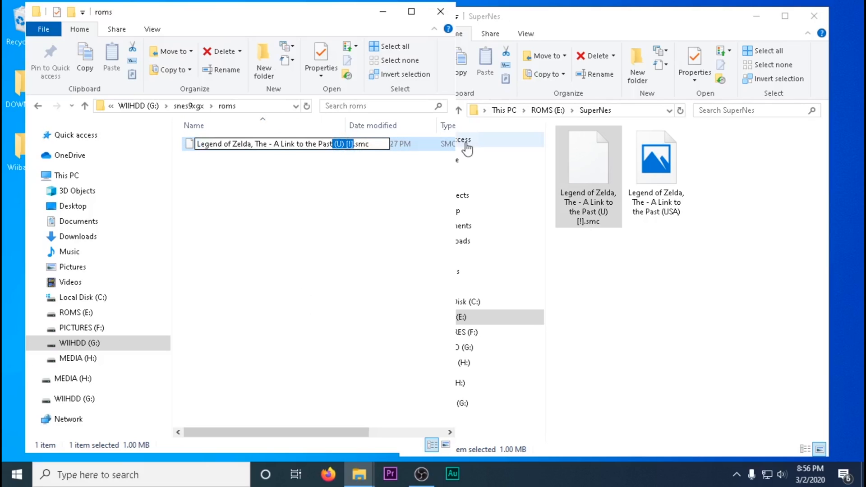
Place the Zelda cover PNG in the snes9xgx covers folder.
click(85, 105)
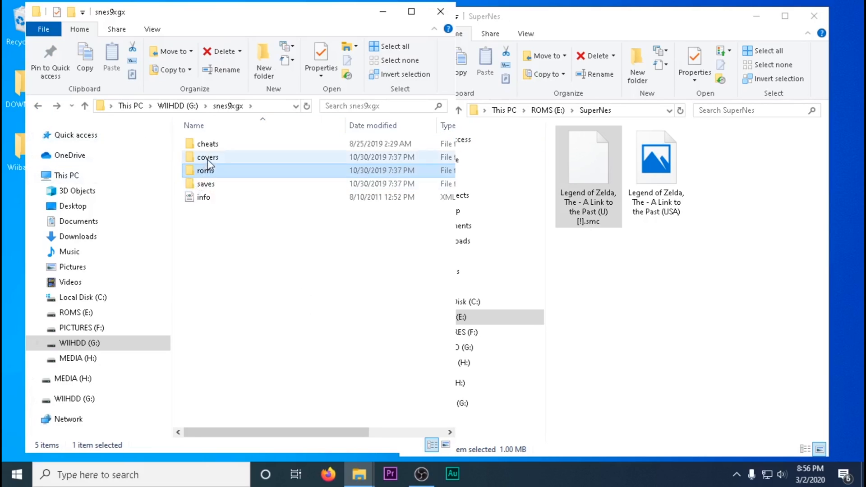
double_click(208, 157)
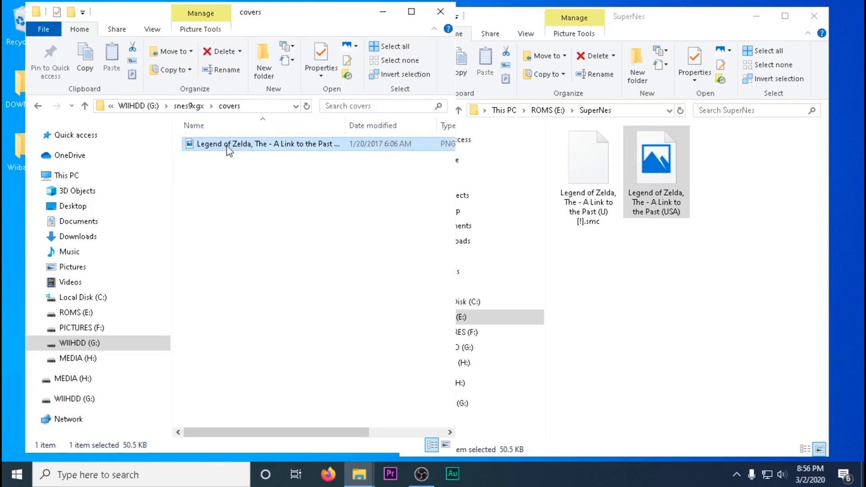
click(268, 143)
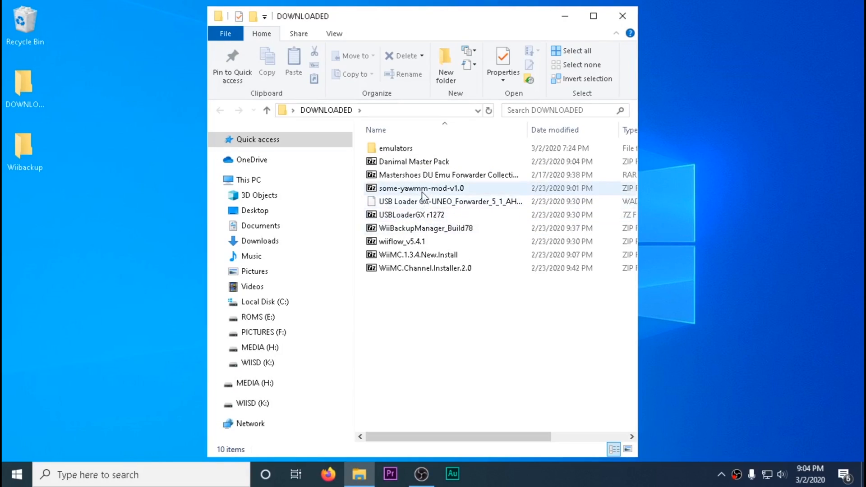
Open Nintendont.zip from DOWNLOADED\emulators in 7-Zip.
double_click(395, 147)
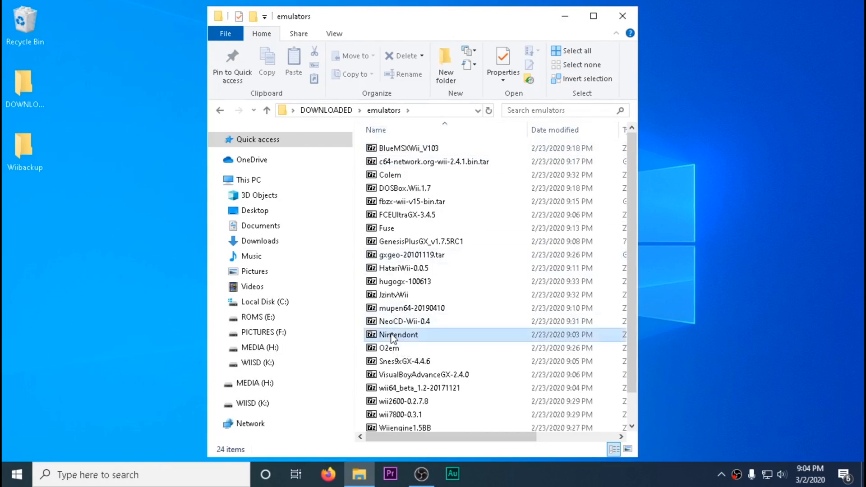
double_click(398, 335)
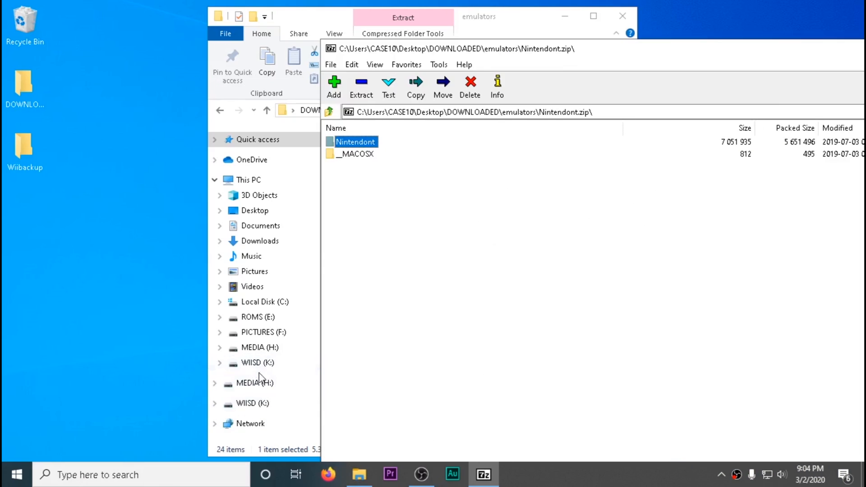
click(257, 362)
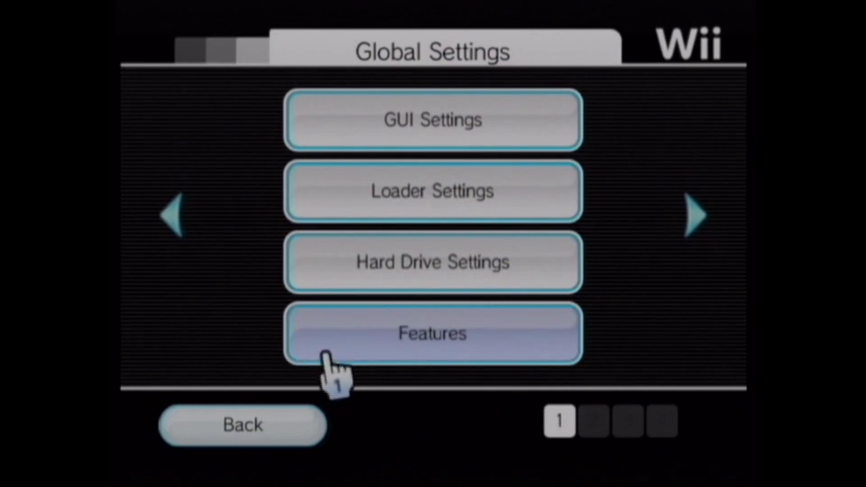
Visit the Features page in Global Settings, then bring up the title sources selector.
click(431, 333)
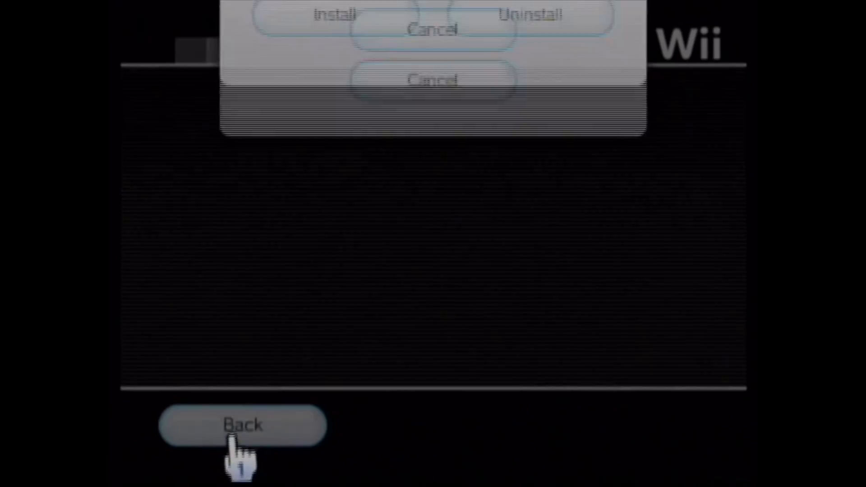
click(335, 13)
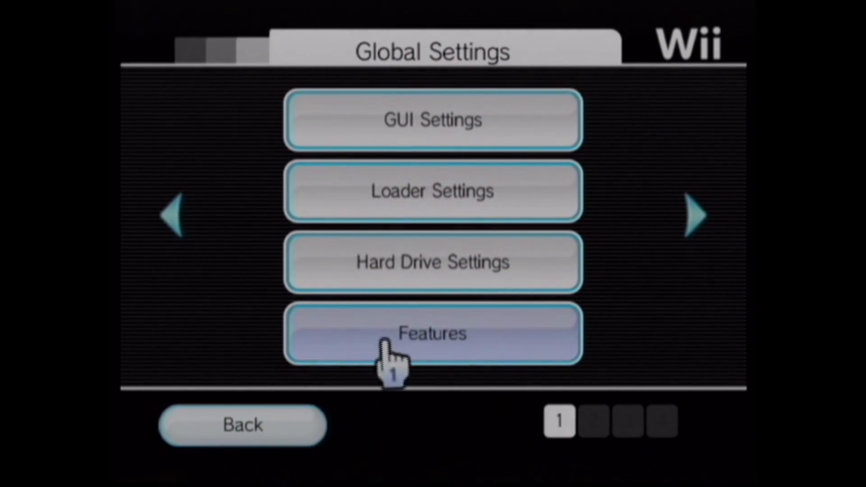
click(432, 334)
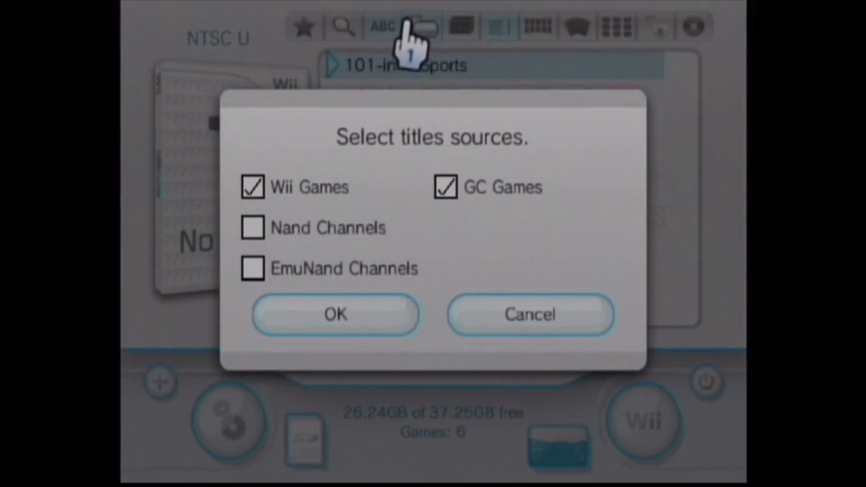
Uncheck GC Games and check EmuNand Channels in the title sources.
click(335, 314)
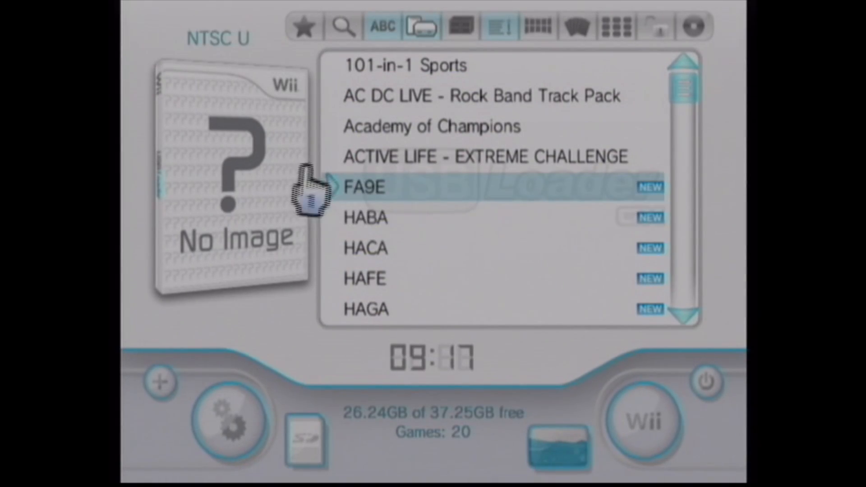
click(362, 188)
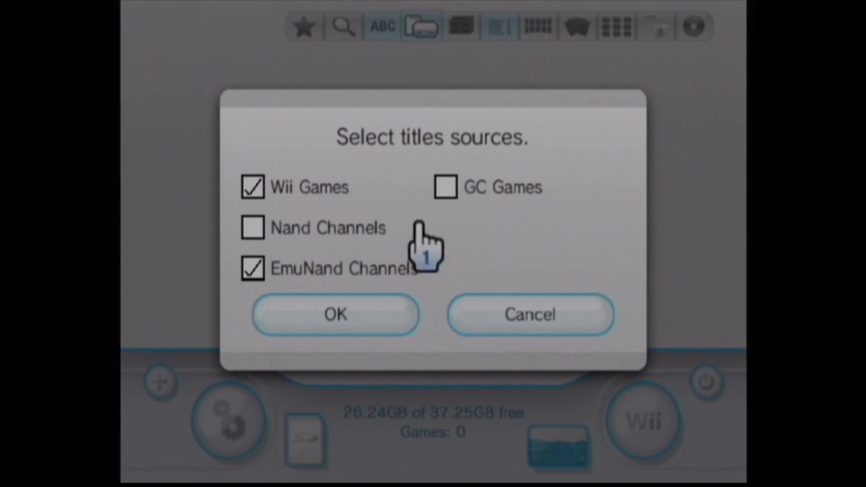
Confirm the title sources and browse all 20 covers in grid view.
click(334, 315)
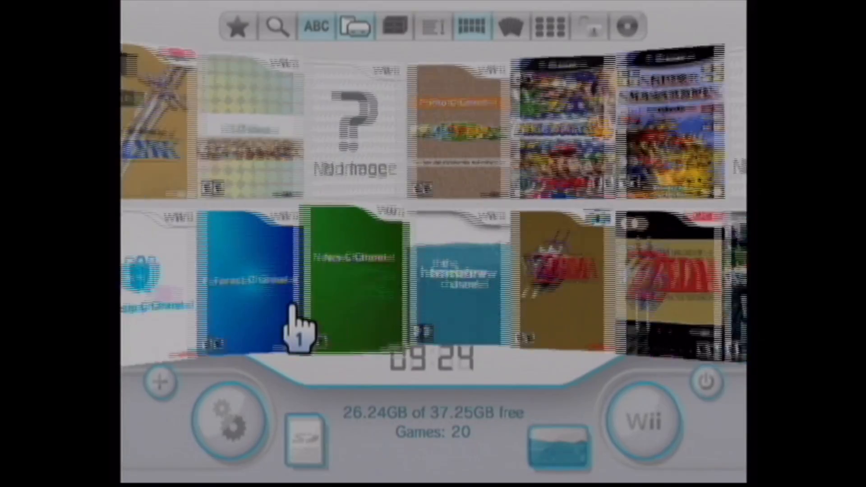
scroll(right, 3)
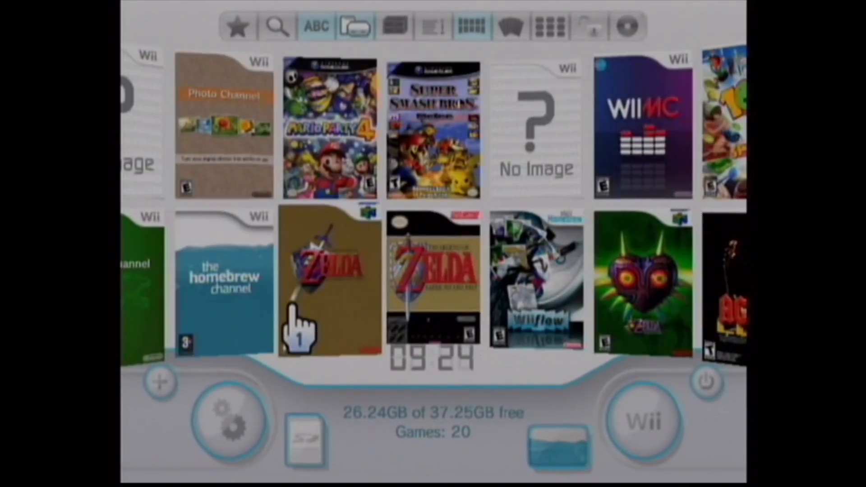